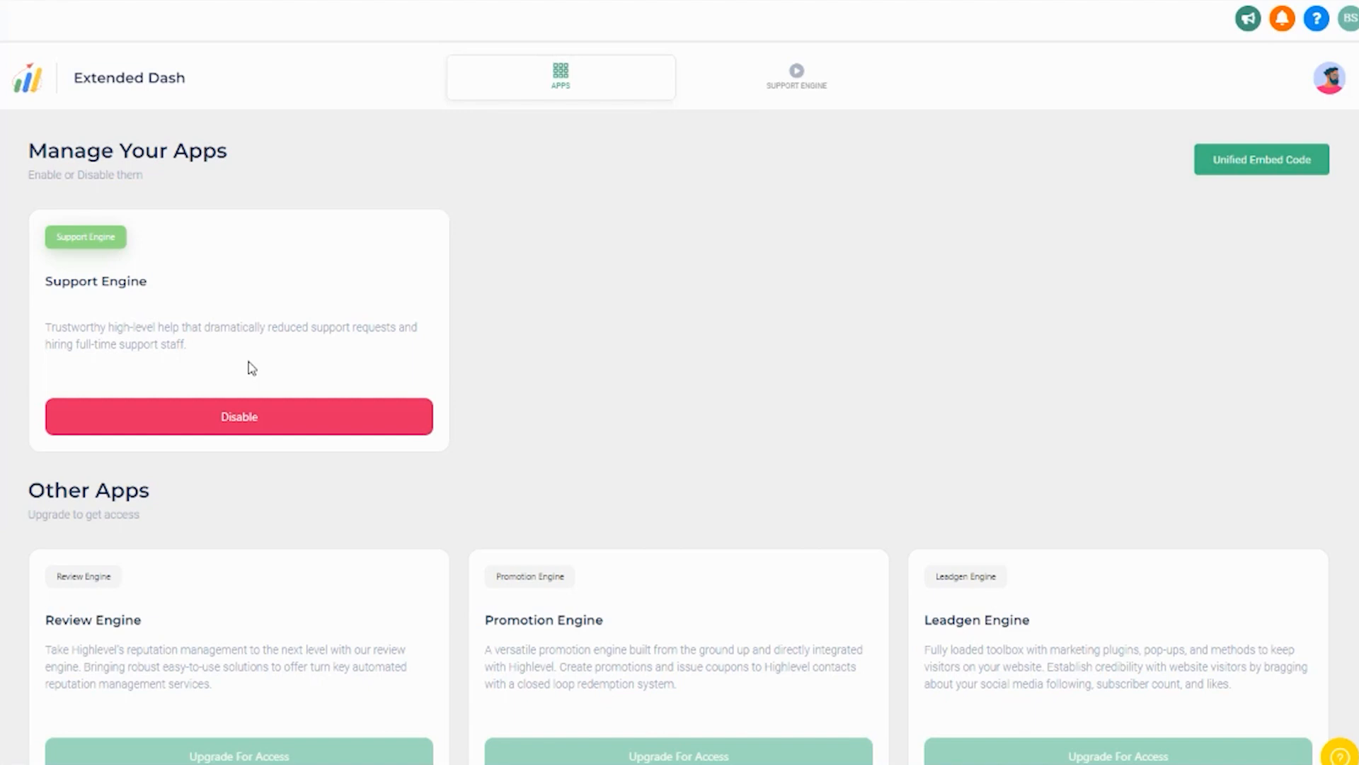
{"action": "mouse_move", "coordinate": [244, 386]}
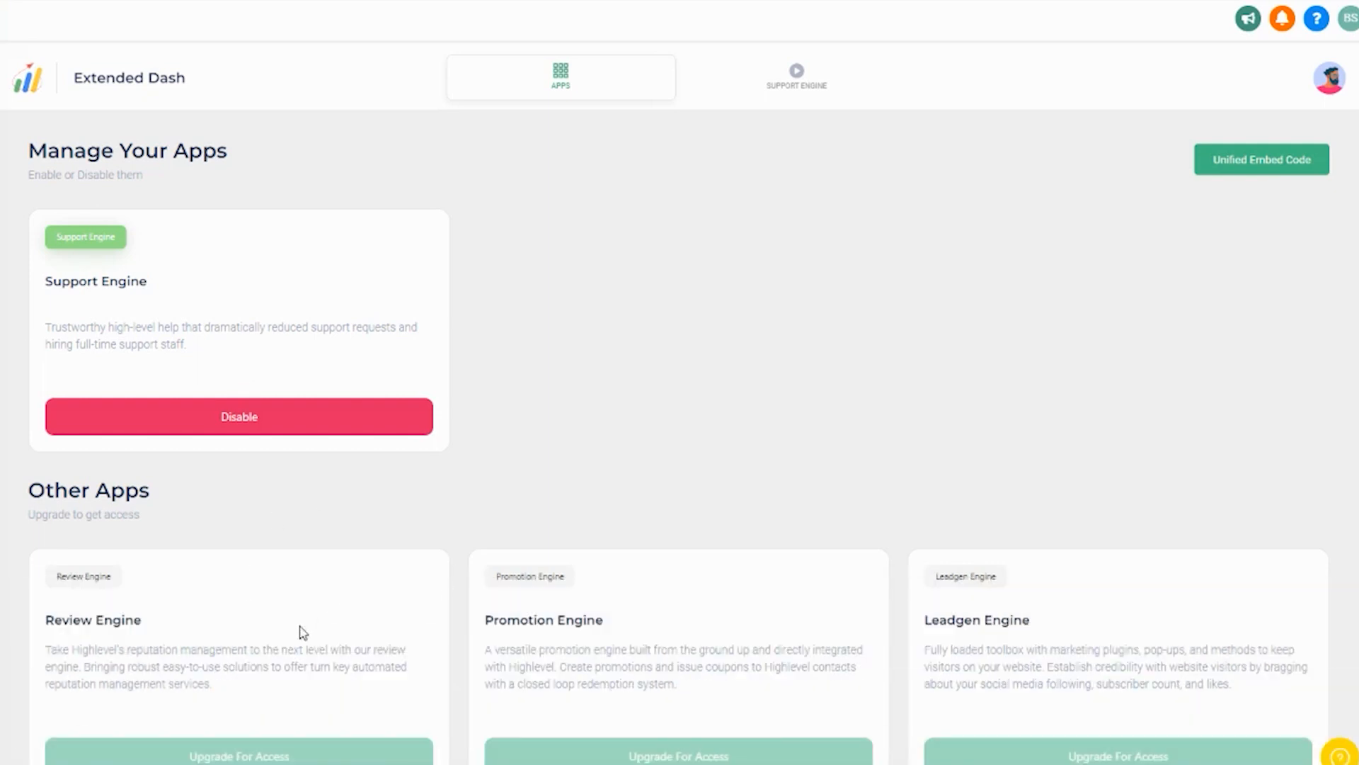
{"action": "mouse_move", "coordinate": [684, 668]}
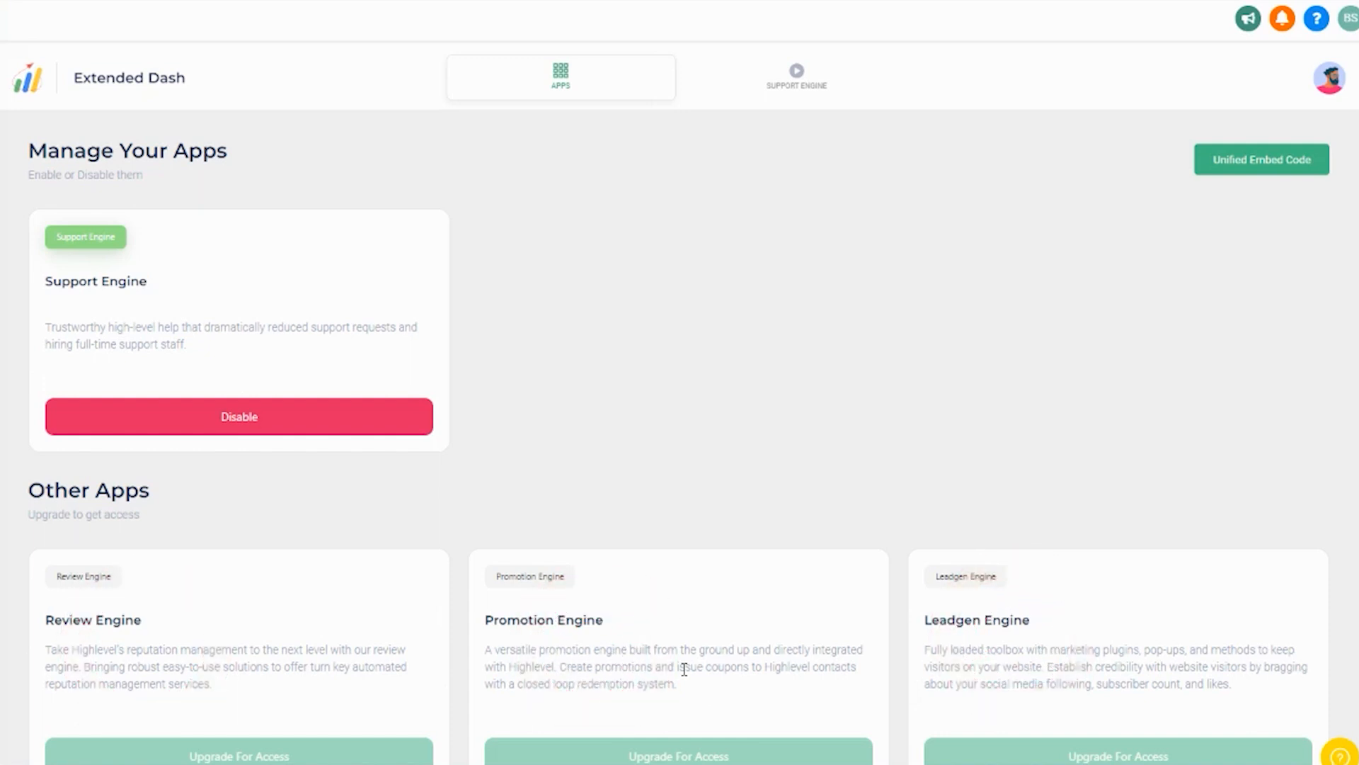
{"action": "mouse_move", "coordinate": [718, 470]}
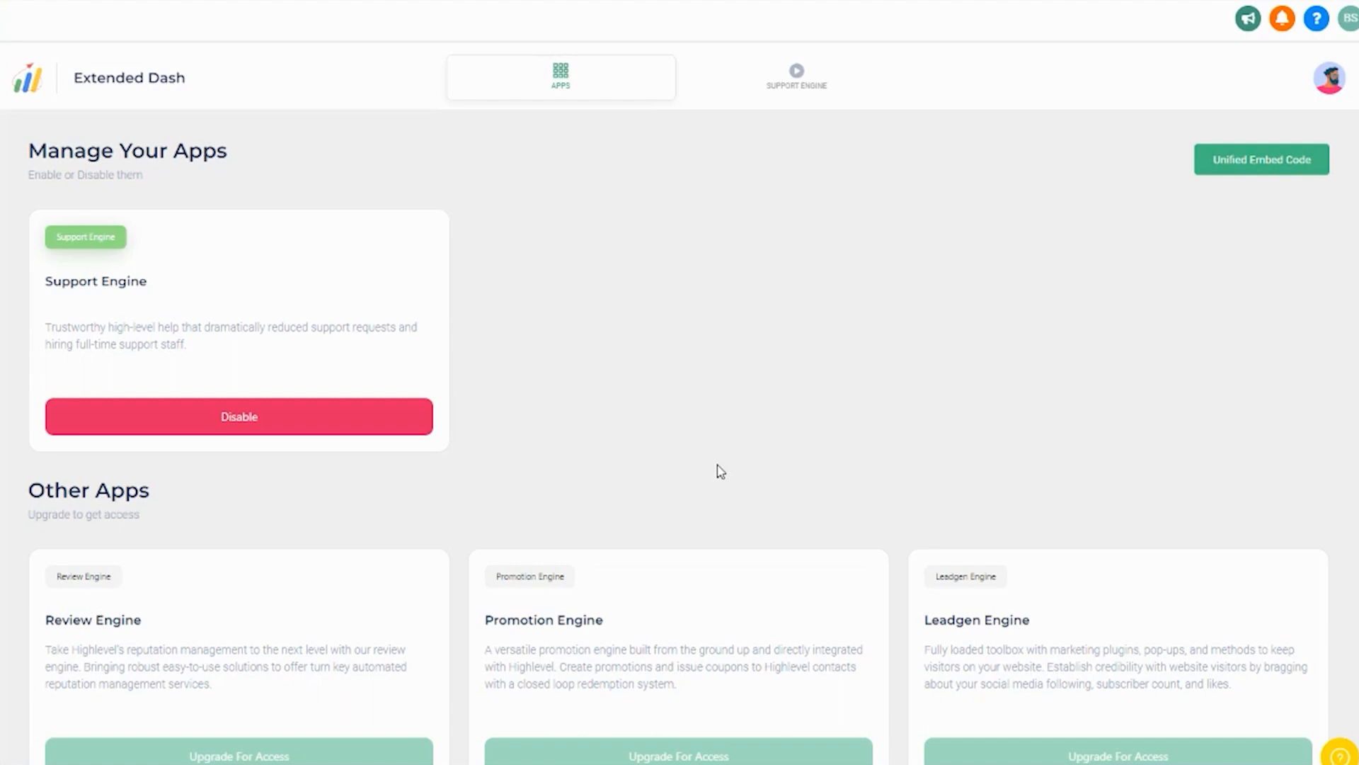
{"action": "mouse_move", "coordinate": [651, 461]}
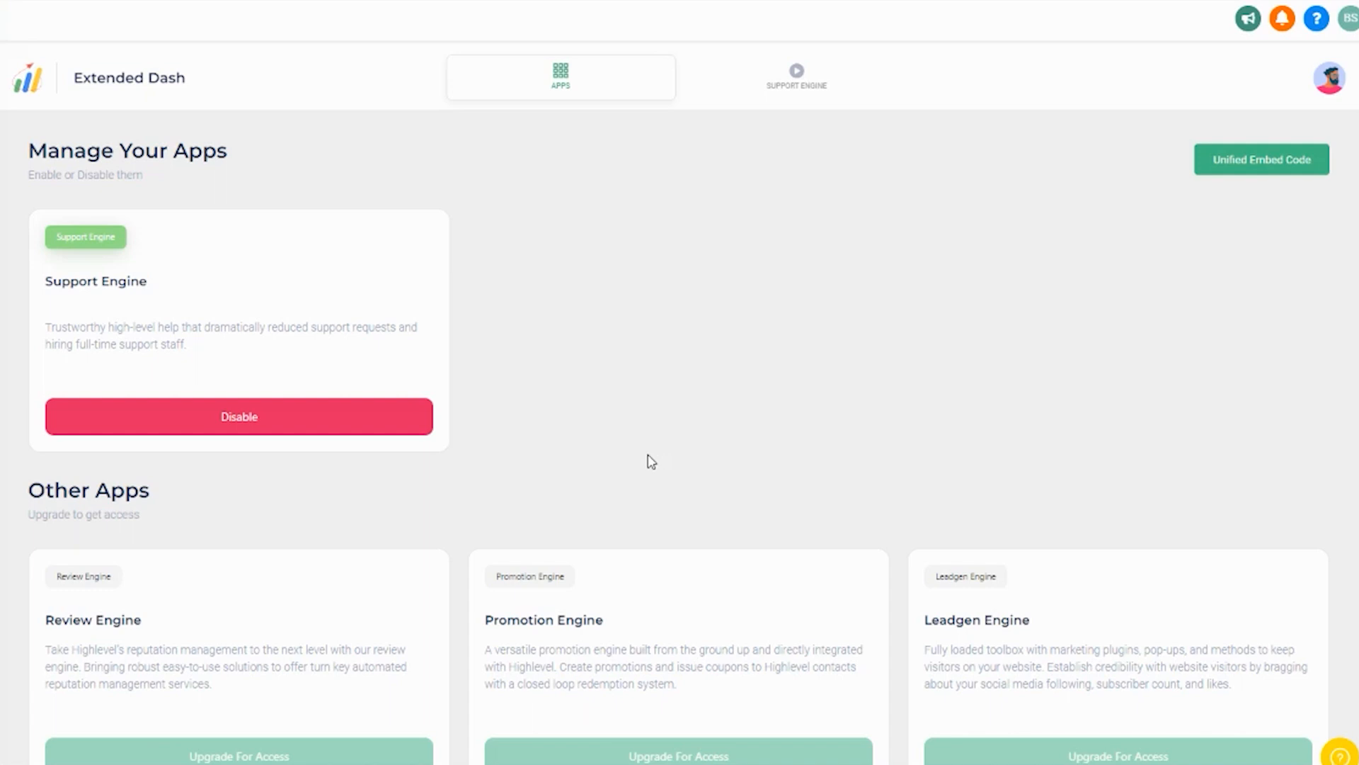
{"action": "mouse_move", "coordinate": [644, 426]}
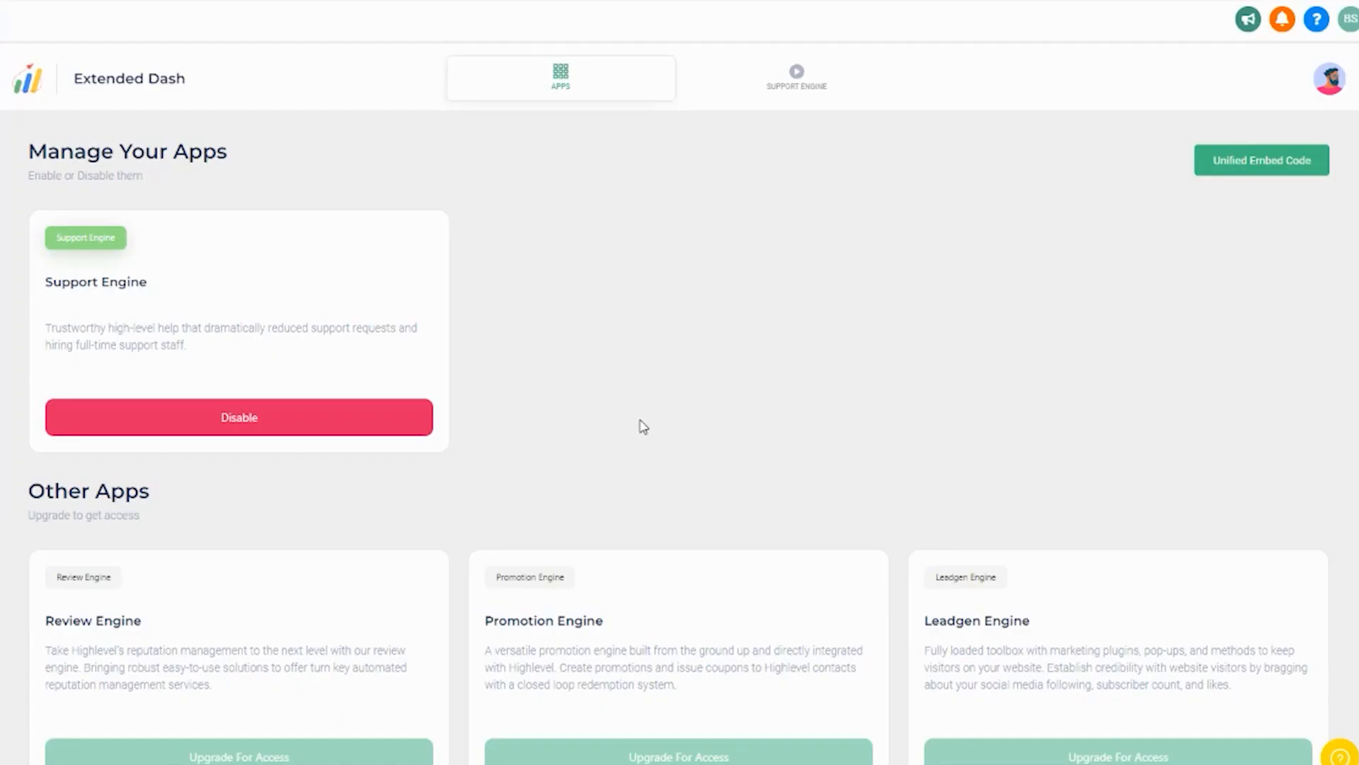
{"action": "mouse_move", "coordinate": [615, 422]}
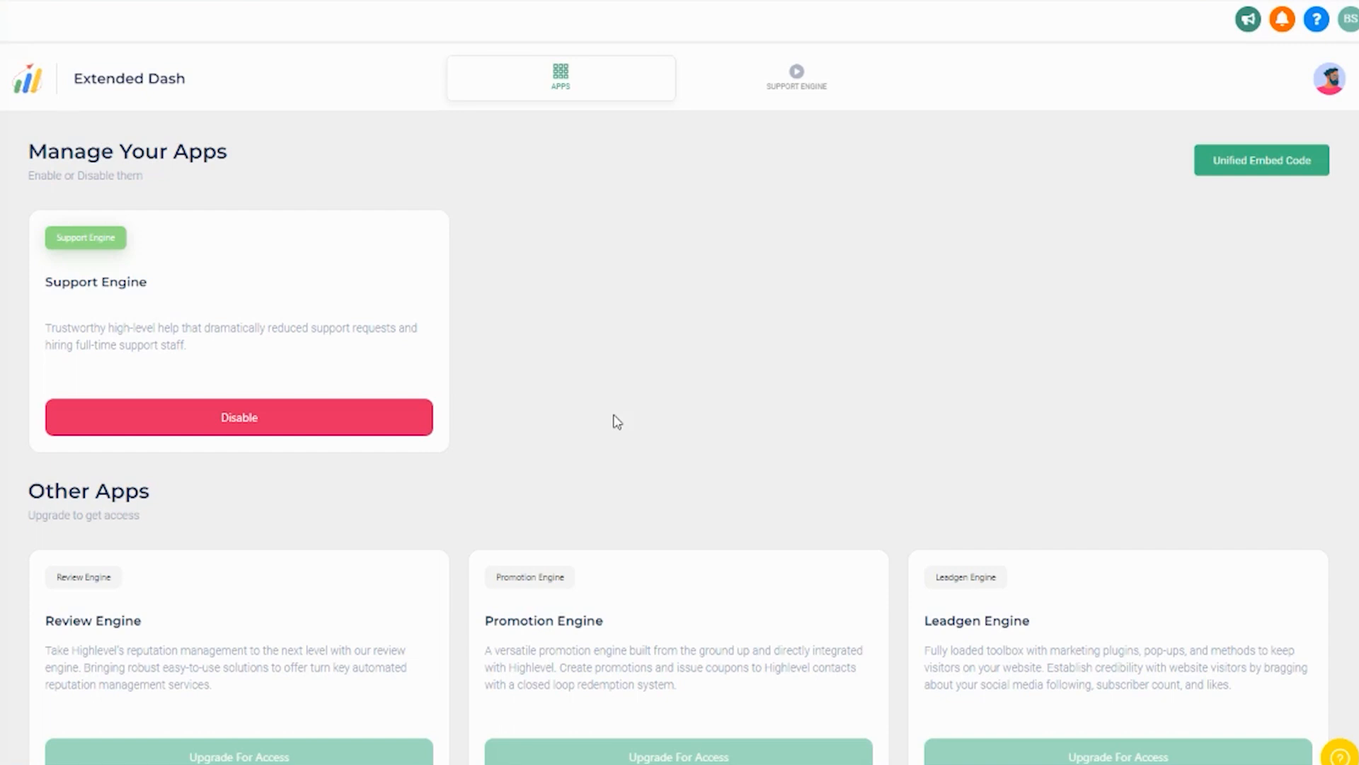
{"action": "mouse_move", "coordinate": [589, 372]}
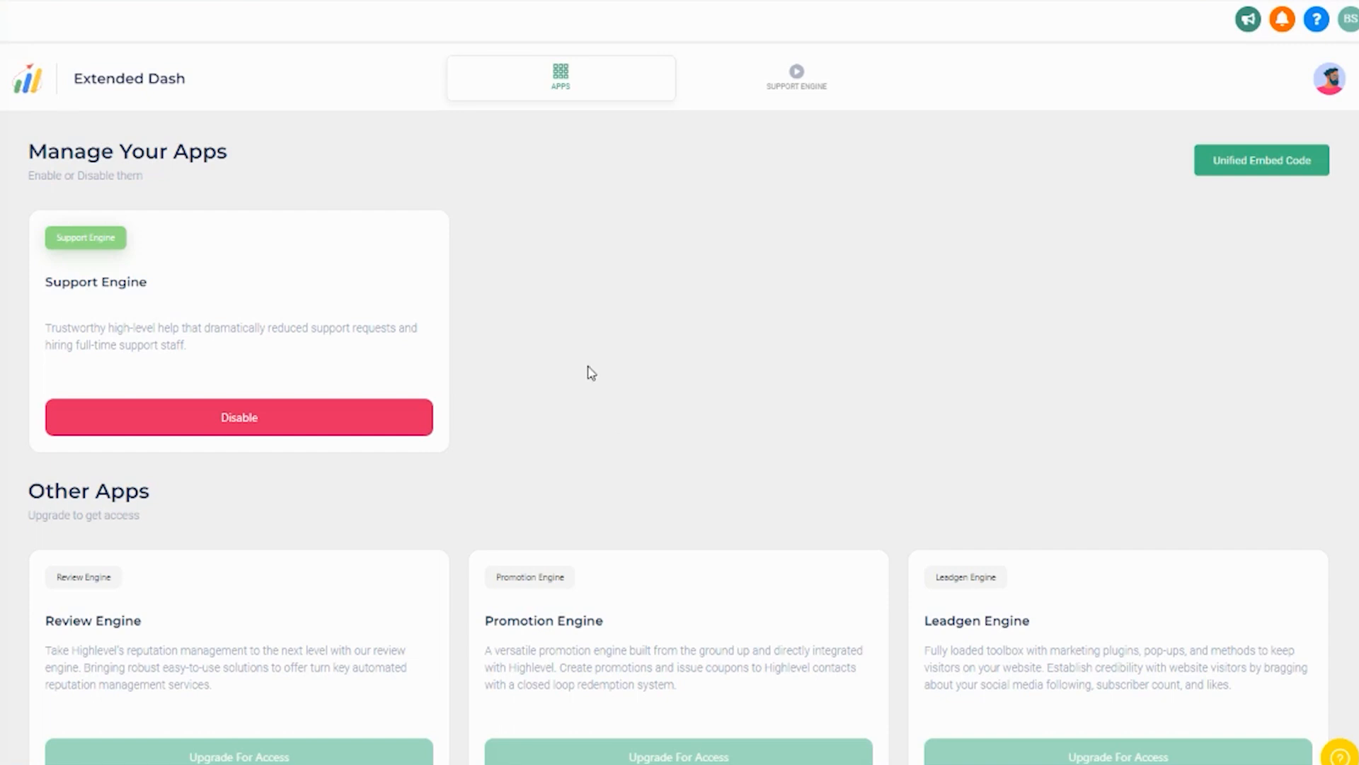
{"action": "mouse_move", "coordinate": [596, 384]}
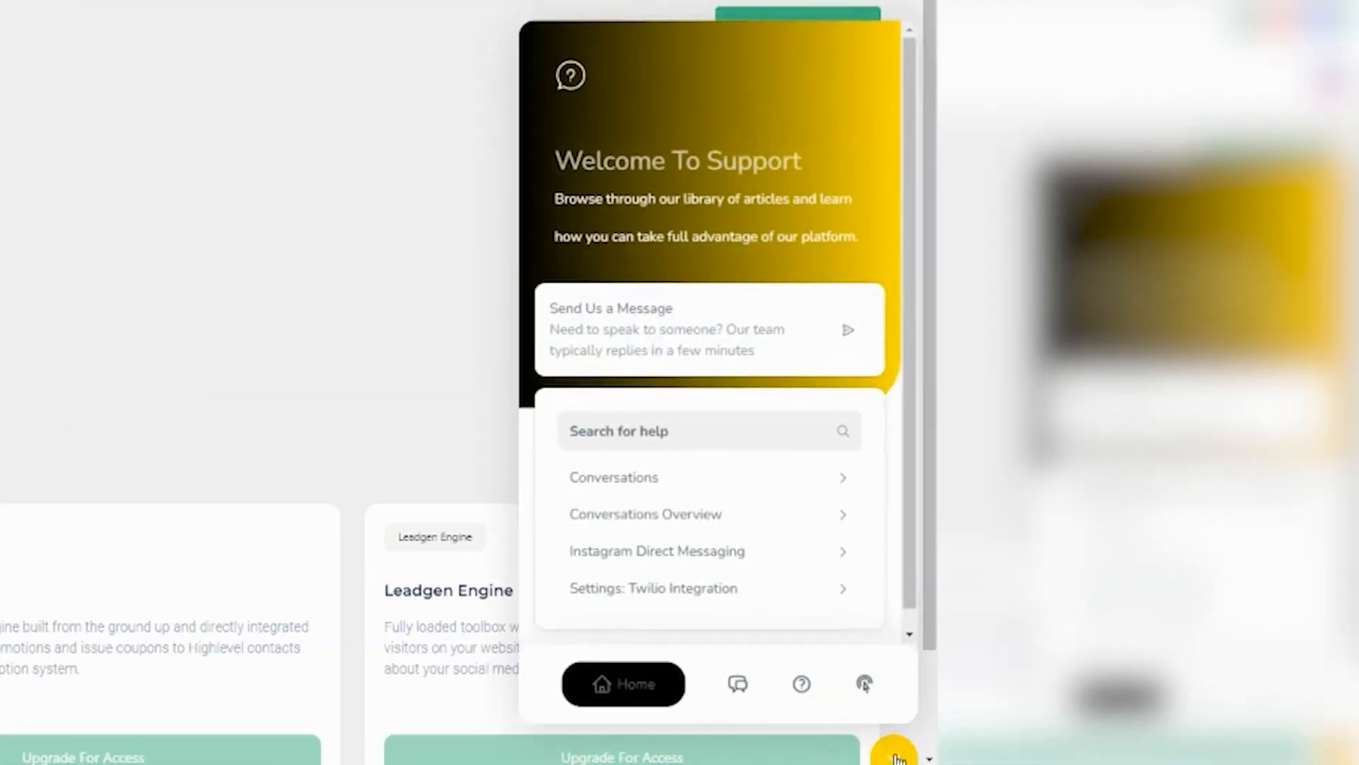
{"action": "mouse_move", "coordinate": [869, 710]}
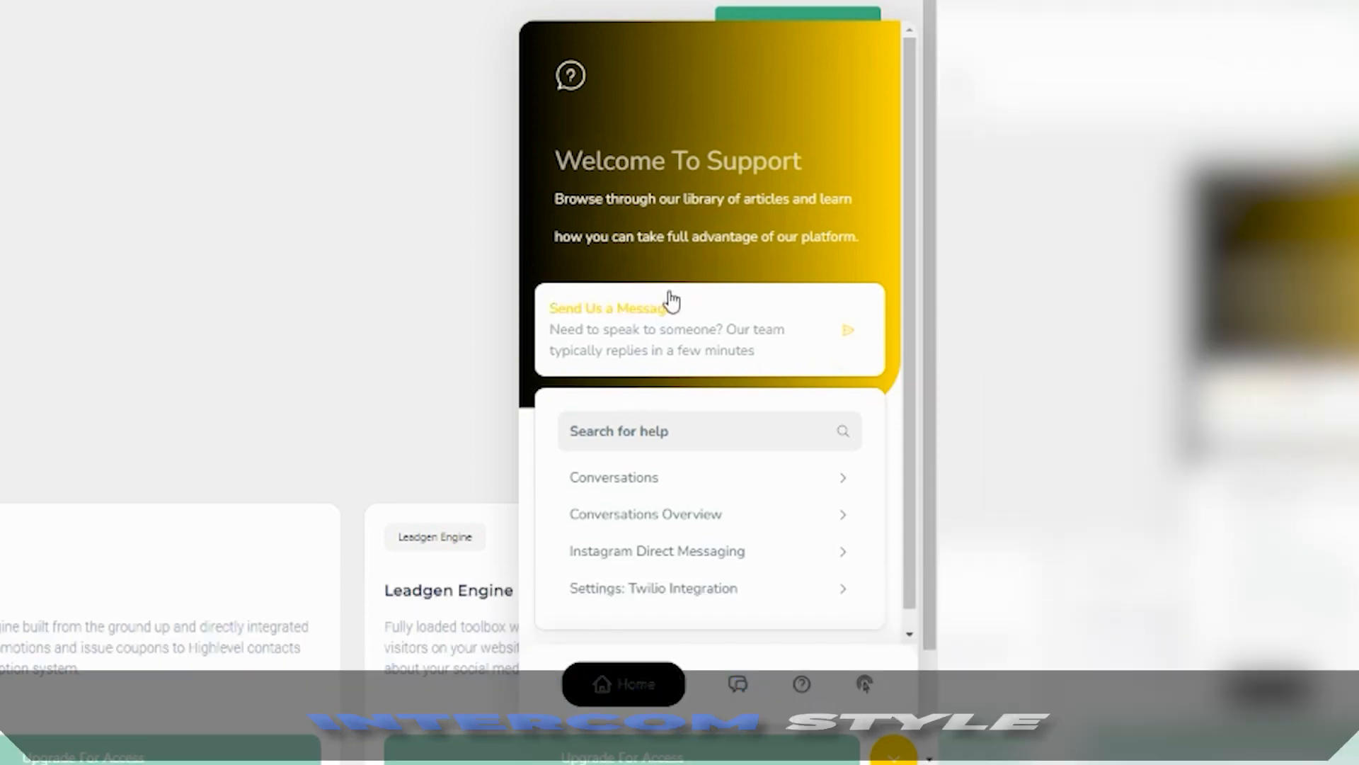
{"action": "mouse_move", "coordinate": [587, 73]}
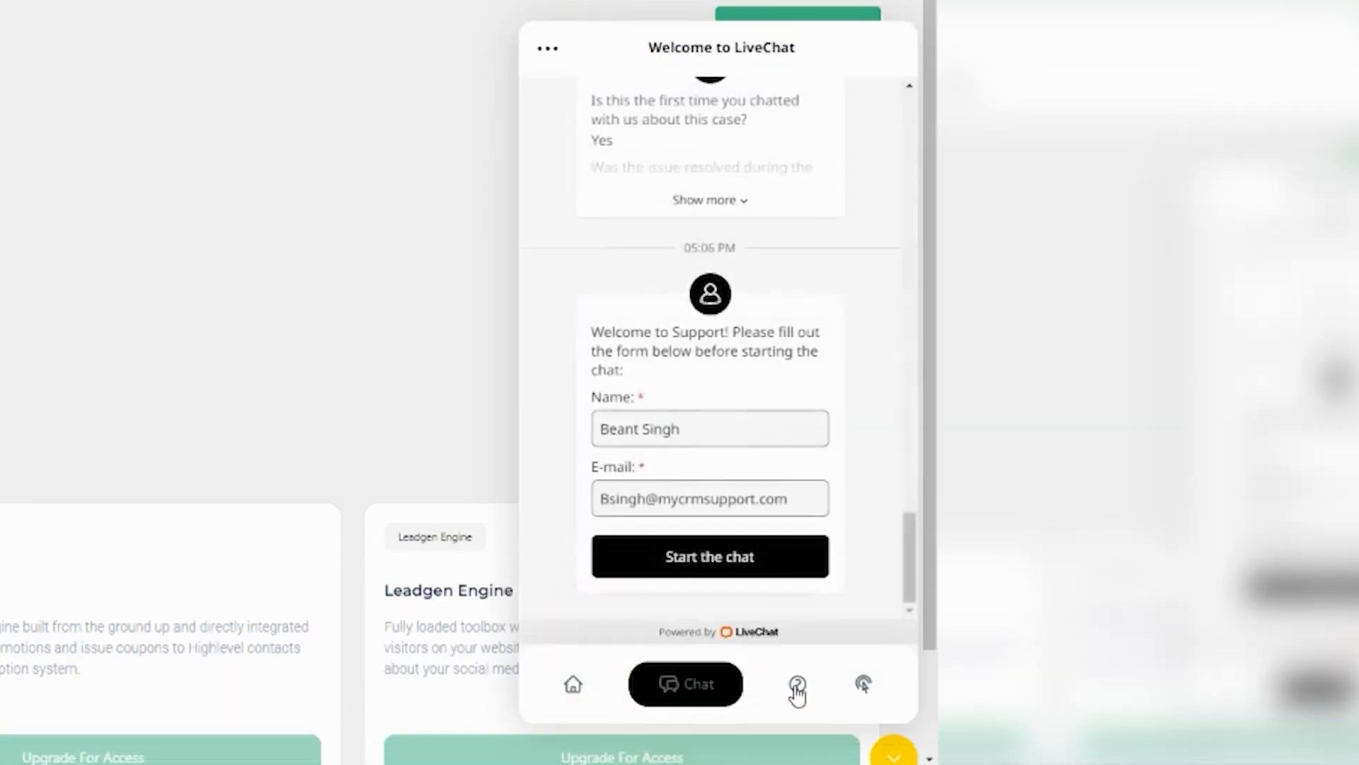
Show the test.mycrmsupport.com knowledge base after previewing the Live Chat and User Guide views.
{"action": "left_click", "coordinate": [797, 684]}
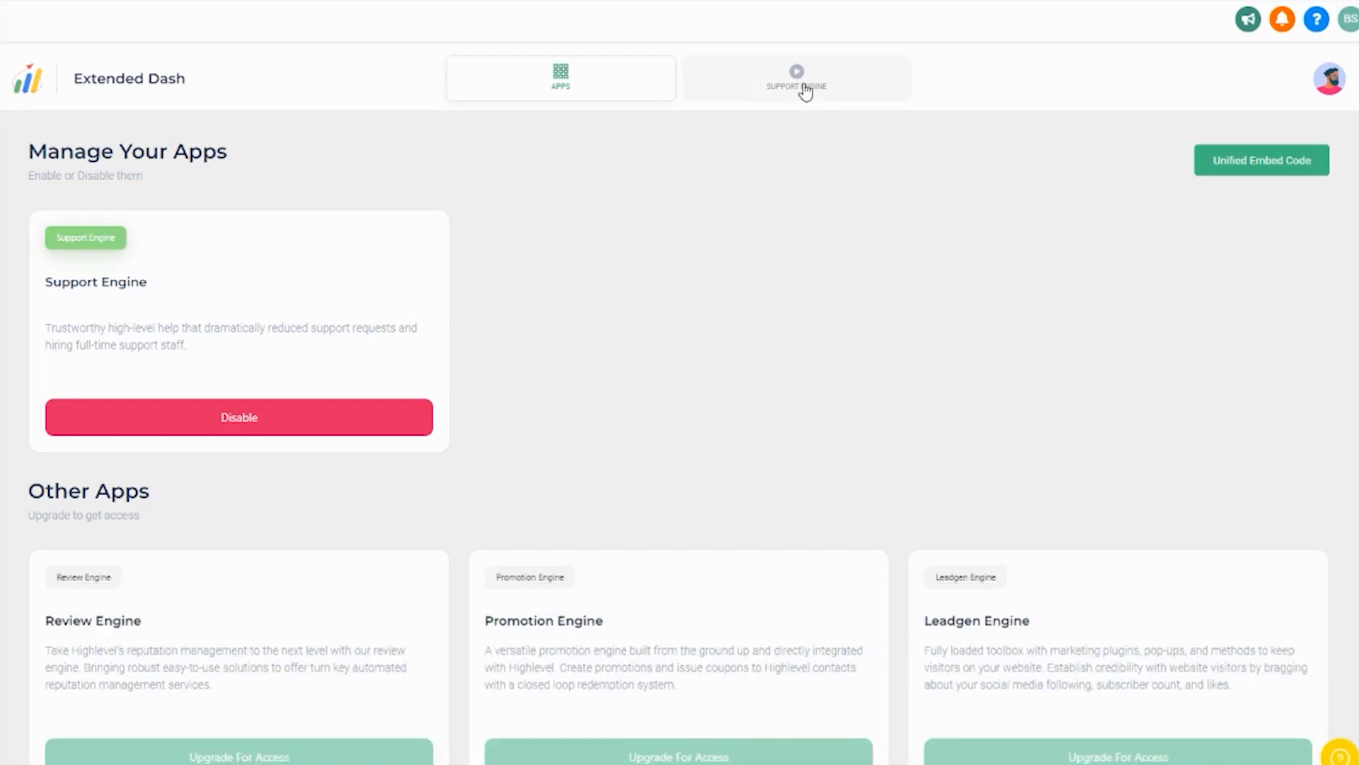
{"action": "left_click", "coordinate": [794, 76]}
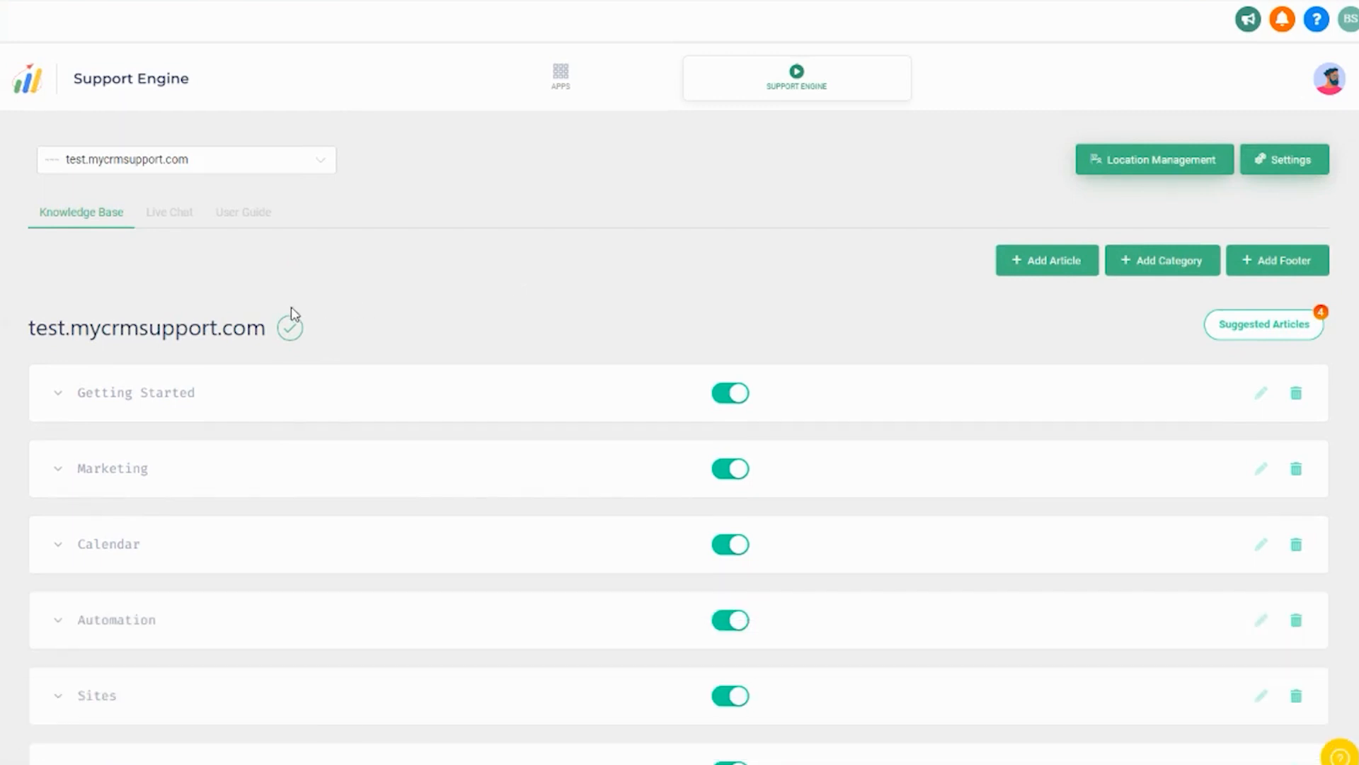
{"action": "mouse_move", "coordinate": [71, 227]}
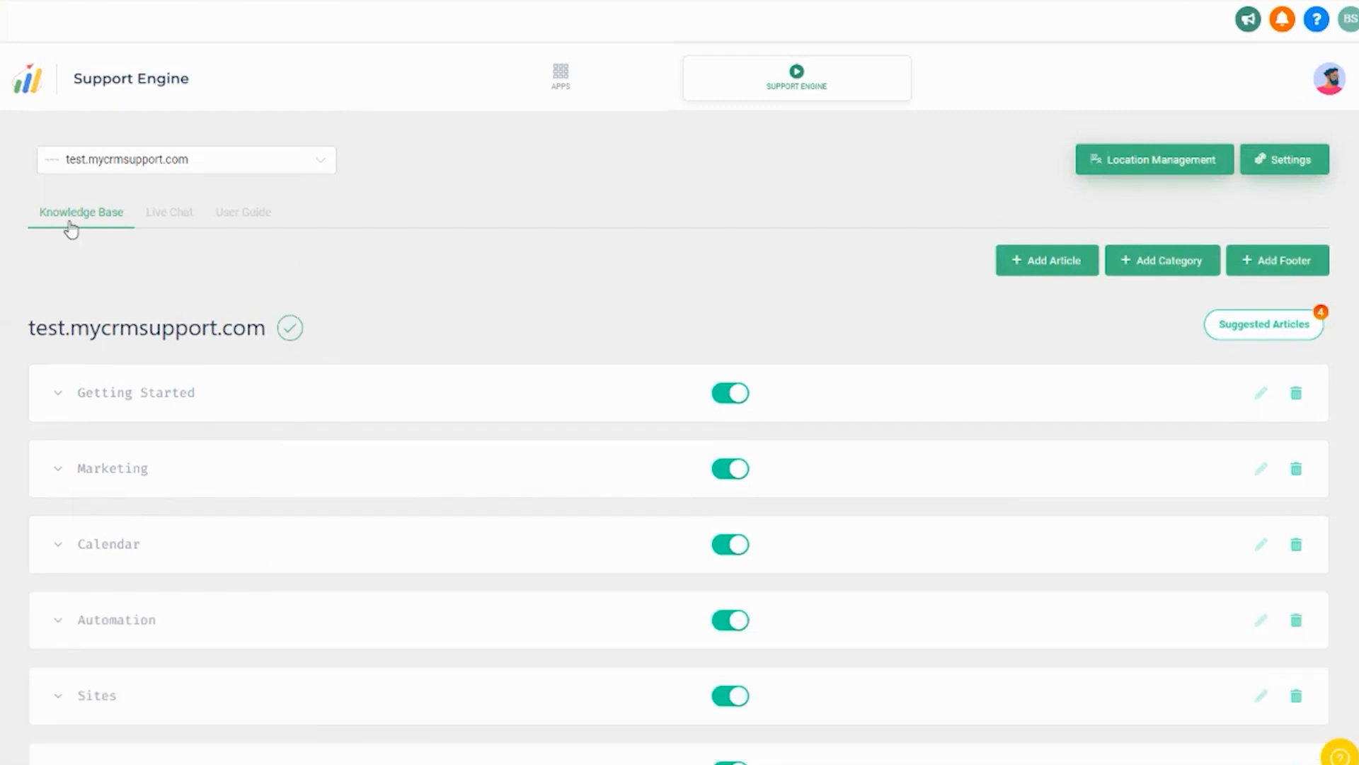
{"action": "mouse_move", "coordinate": [178, 227]}
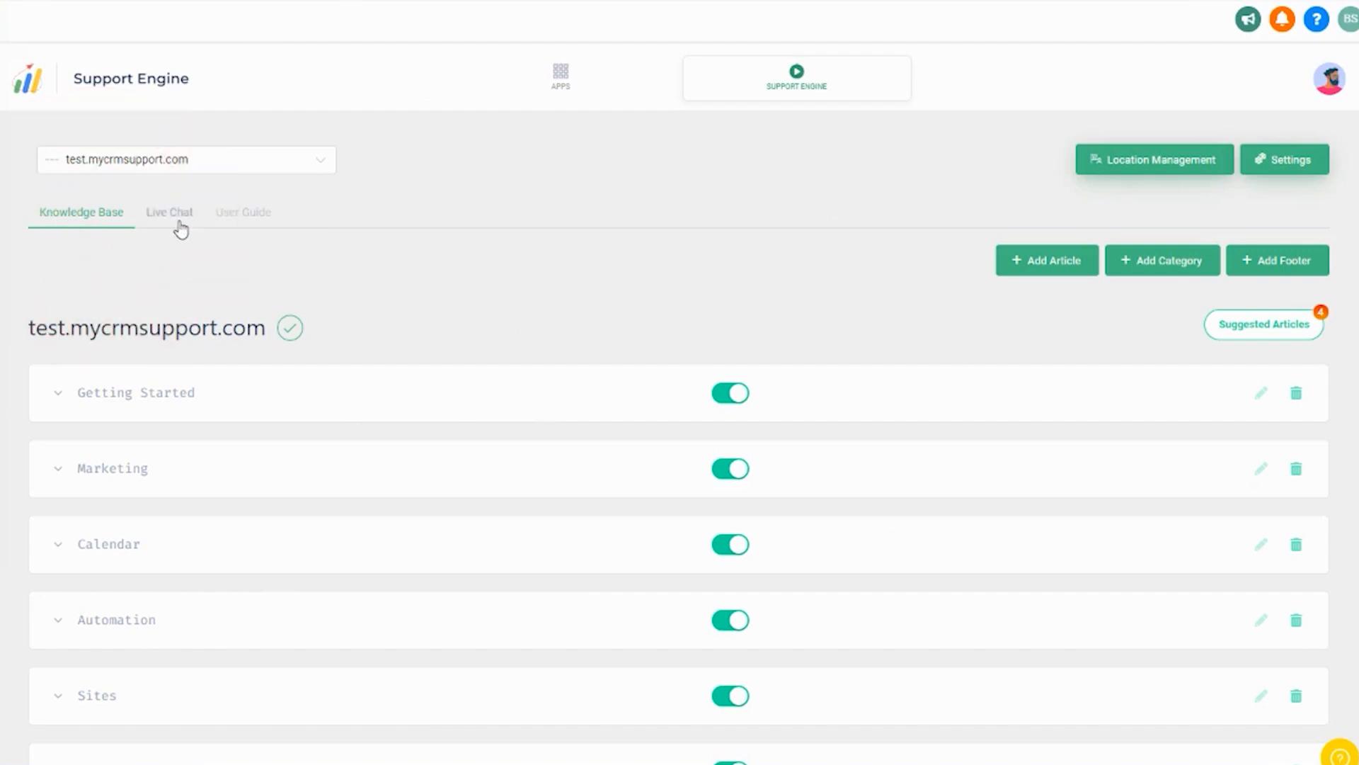
{"action": "left_click", "coordinate": [169, 211]}
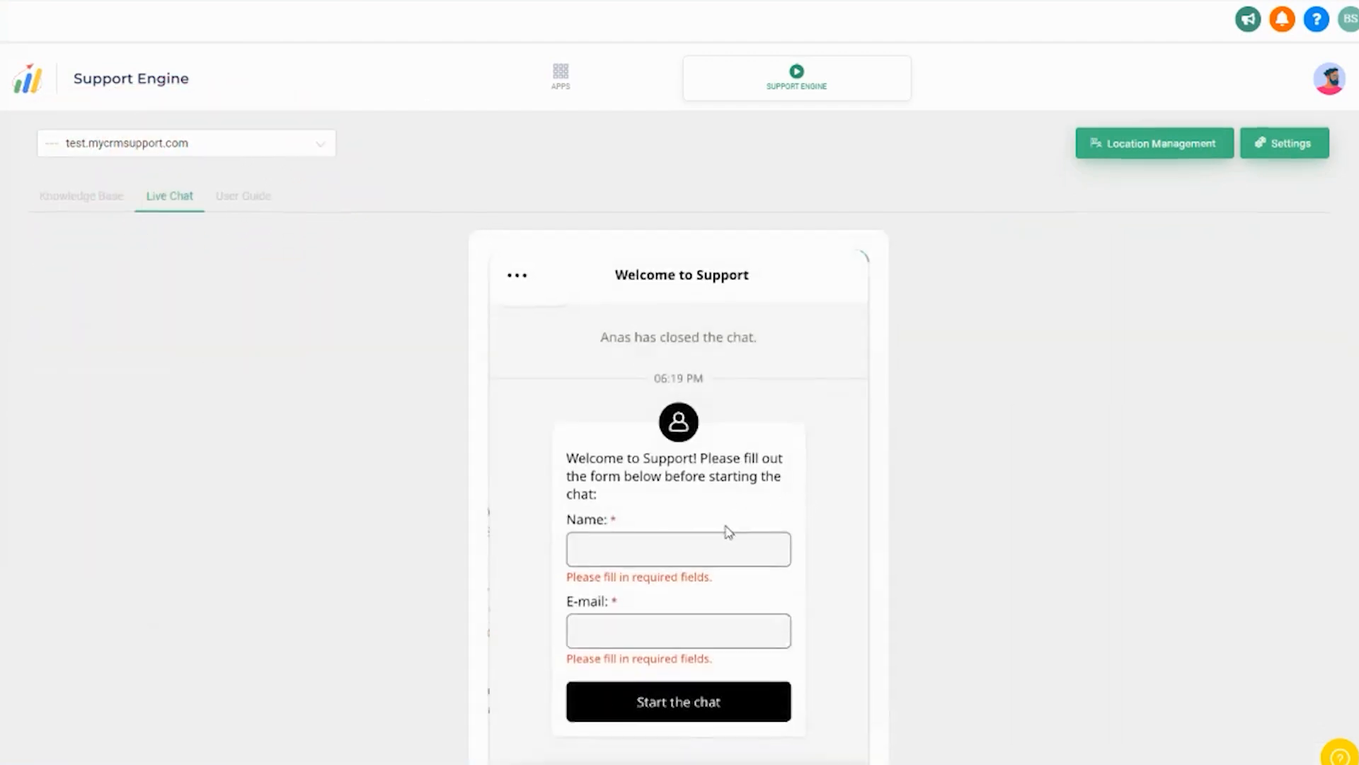
{"action": "left_click", "coordinate": [242, 195]}
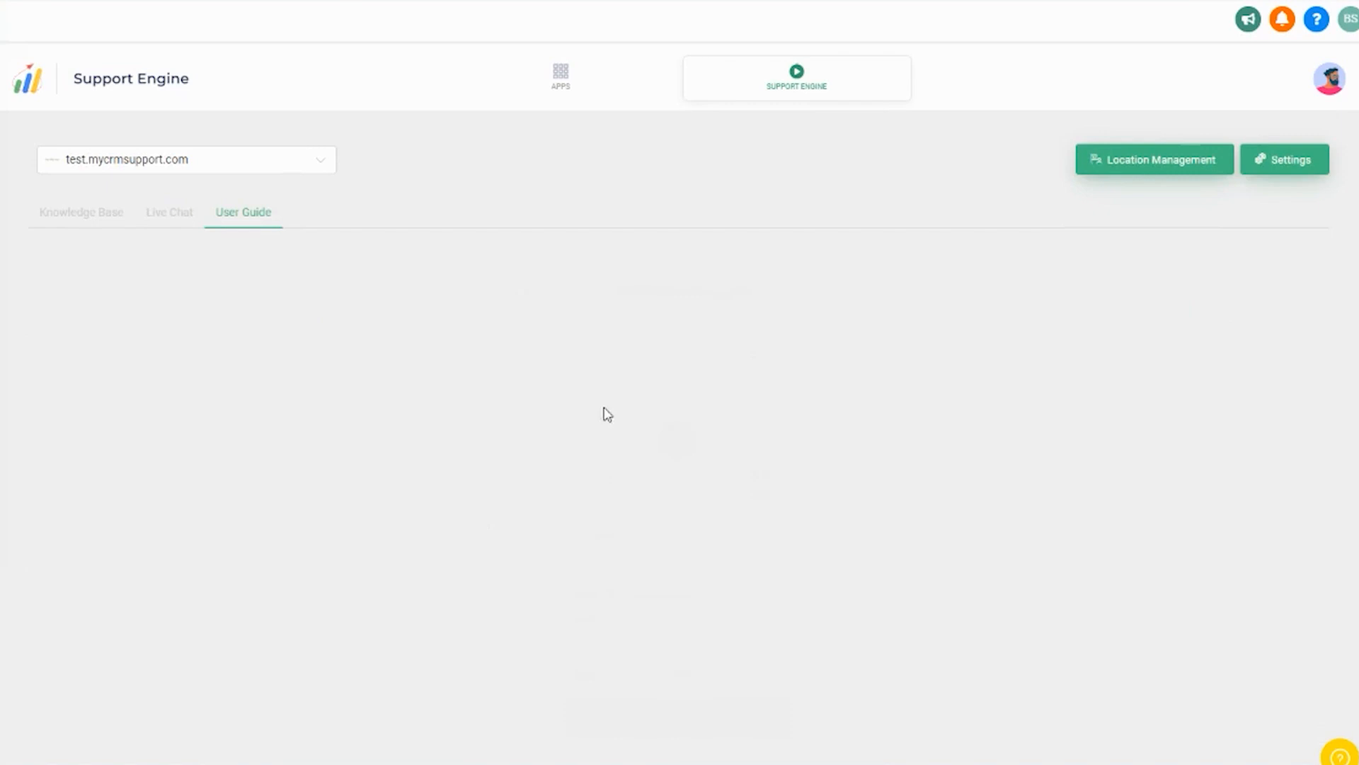
{"action": "left_click", "coordinate": [80, 212]}
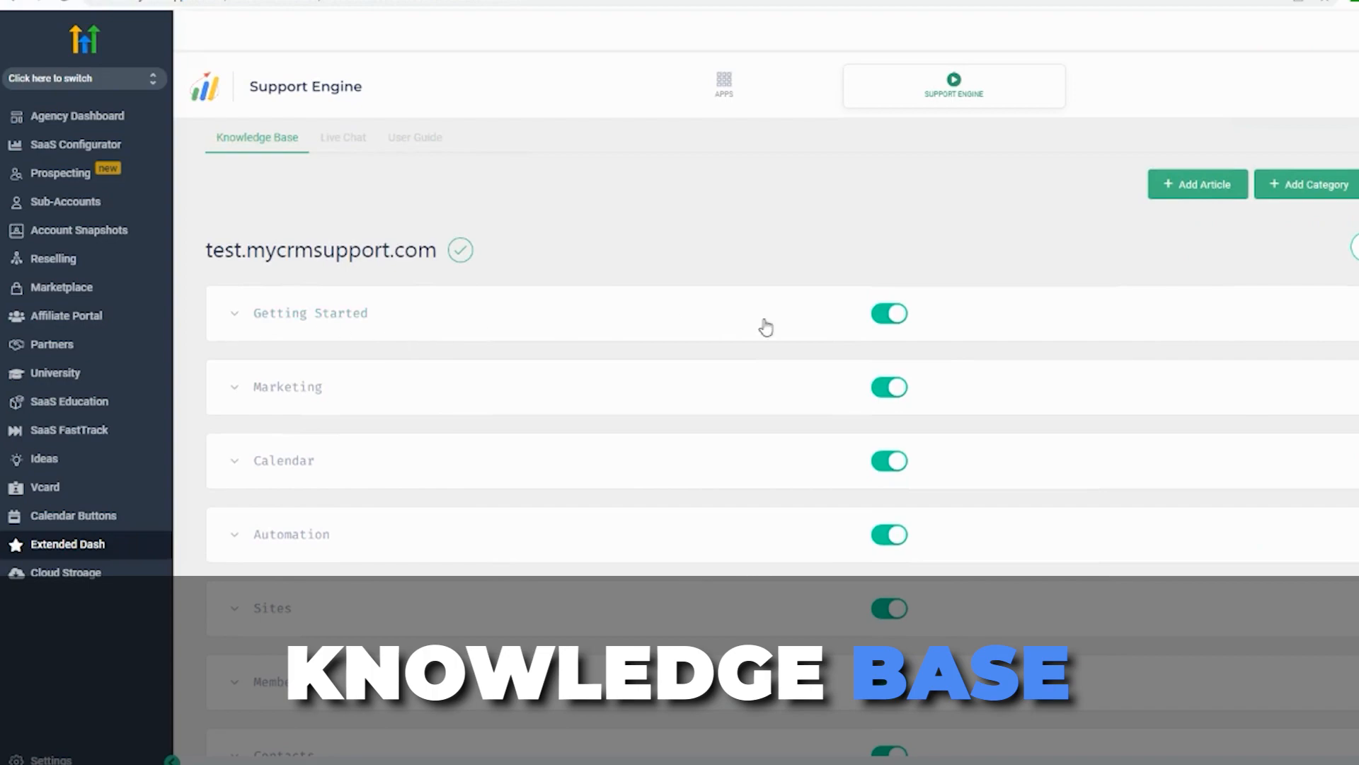
Expand Getting Started to list its articles and enable Mailgun - Setup Options.
{"action": "left_click", "coordinate": [310, 313]}
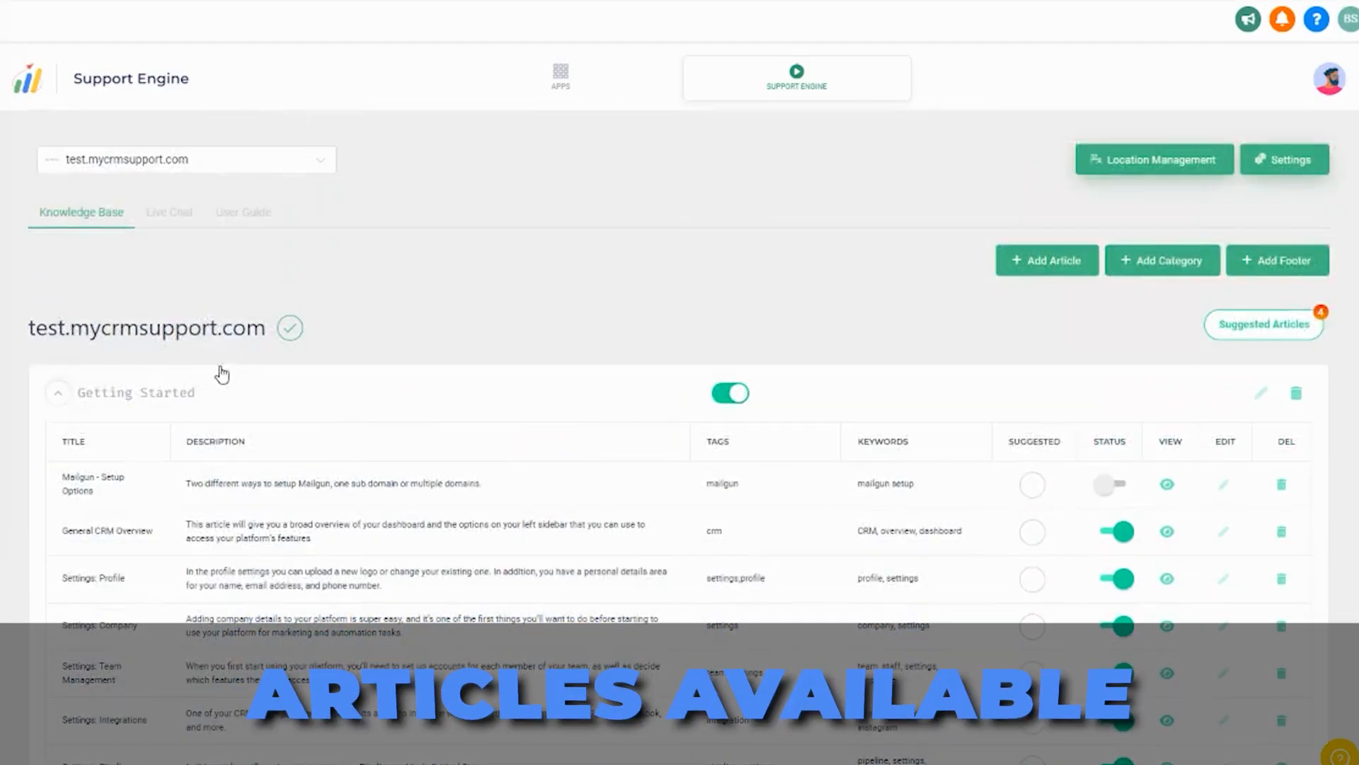
{"action": "scroll", "scroll_direction": "down", "scroll_amount": 3}
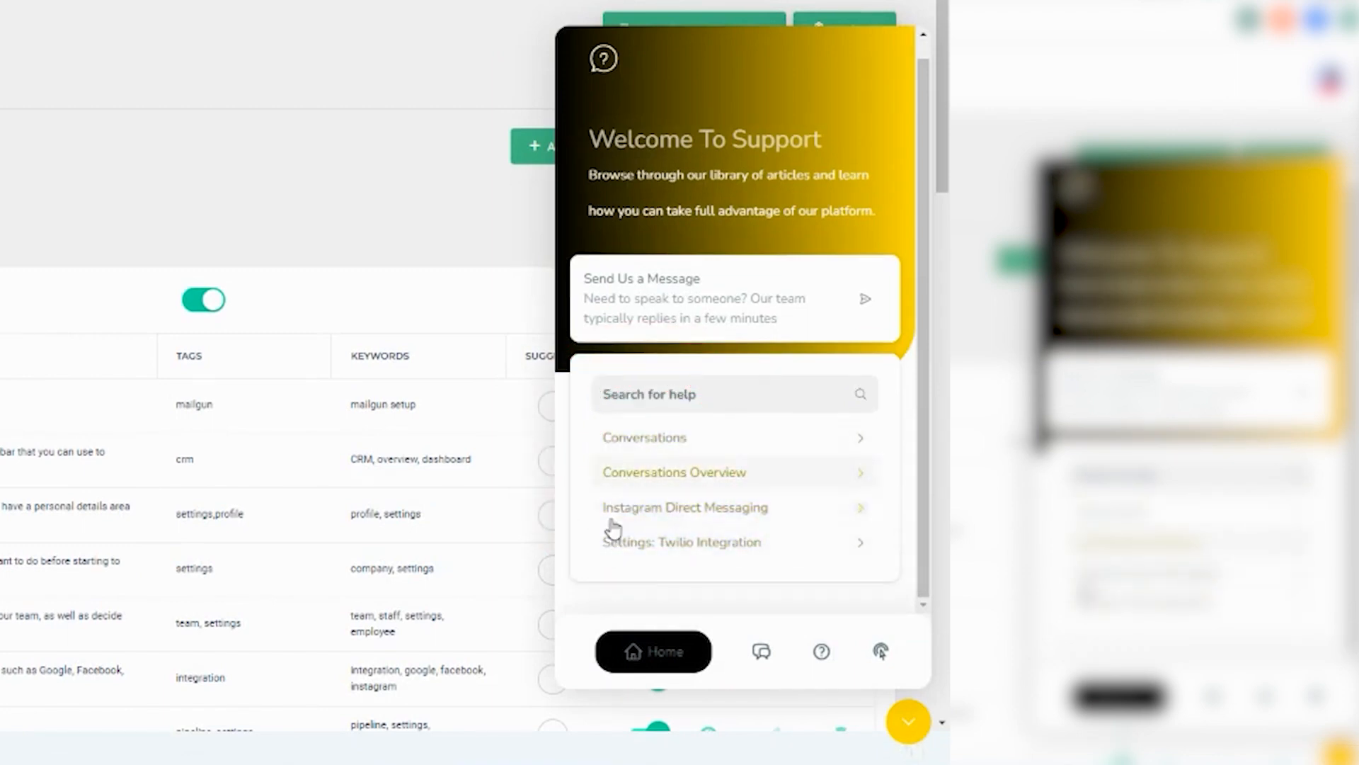
{"action": "mouse_move", "coordinate": [671, 404]}
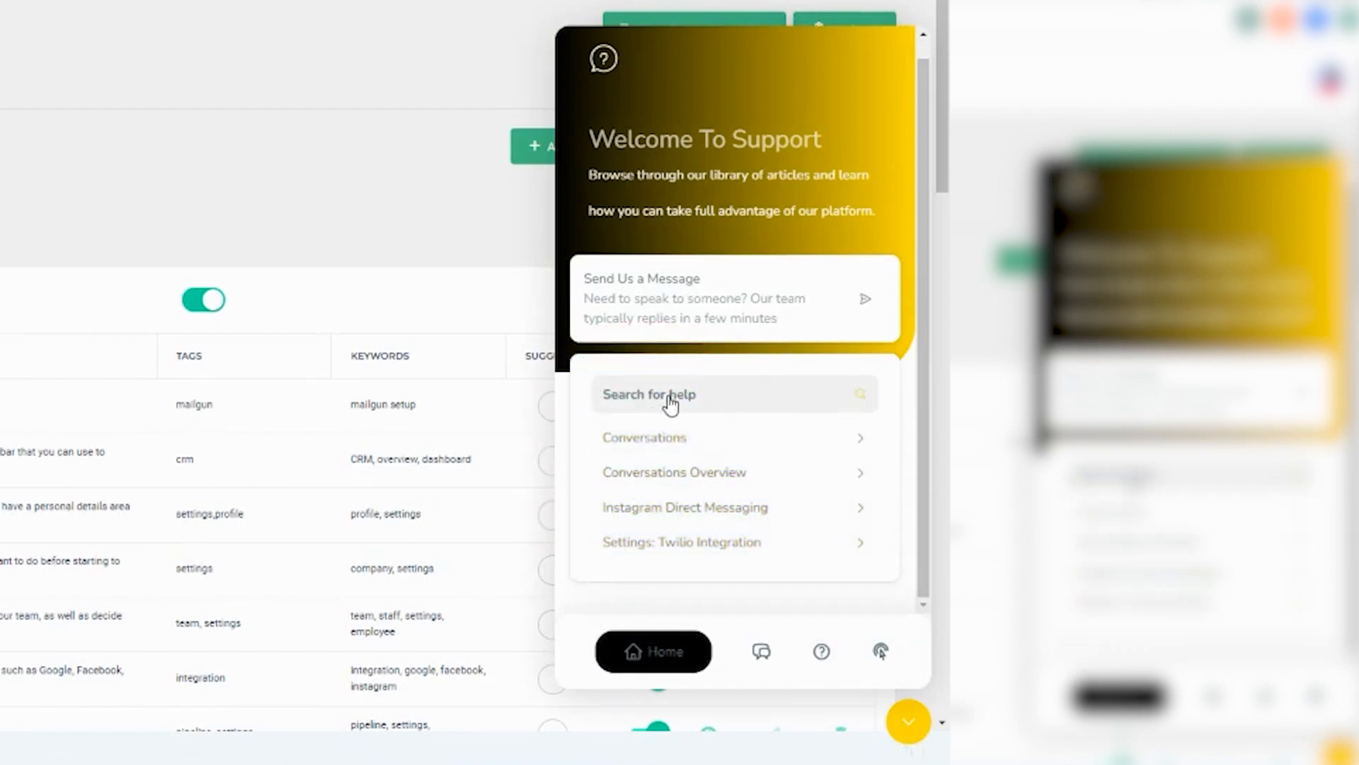
{"action": "left_click", "coordinate": [820, 651]}
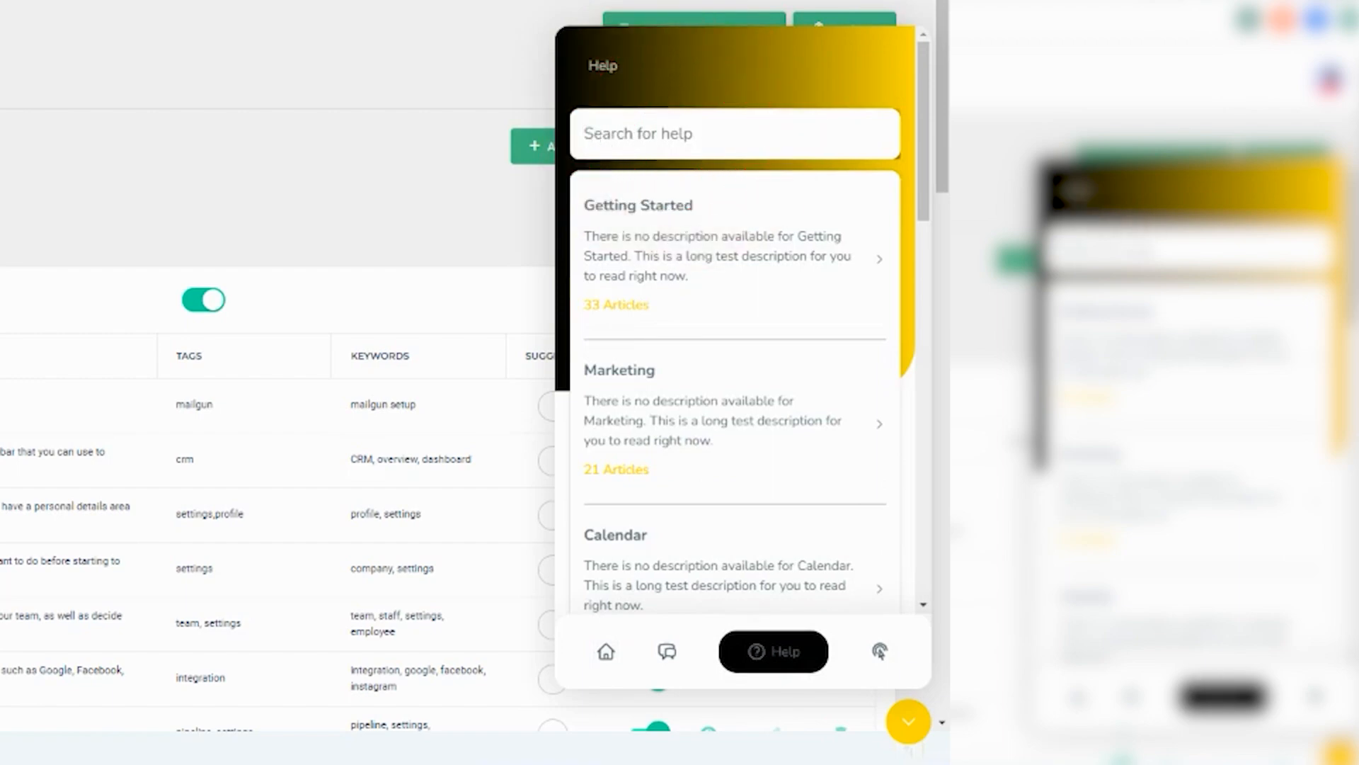
{"action": "left_click", "coordinate": [907, 720]}
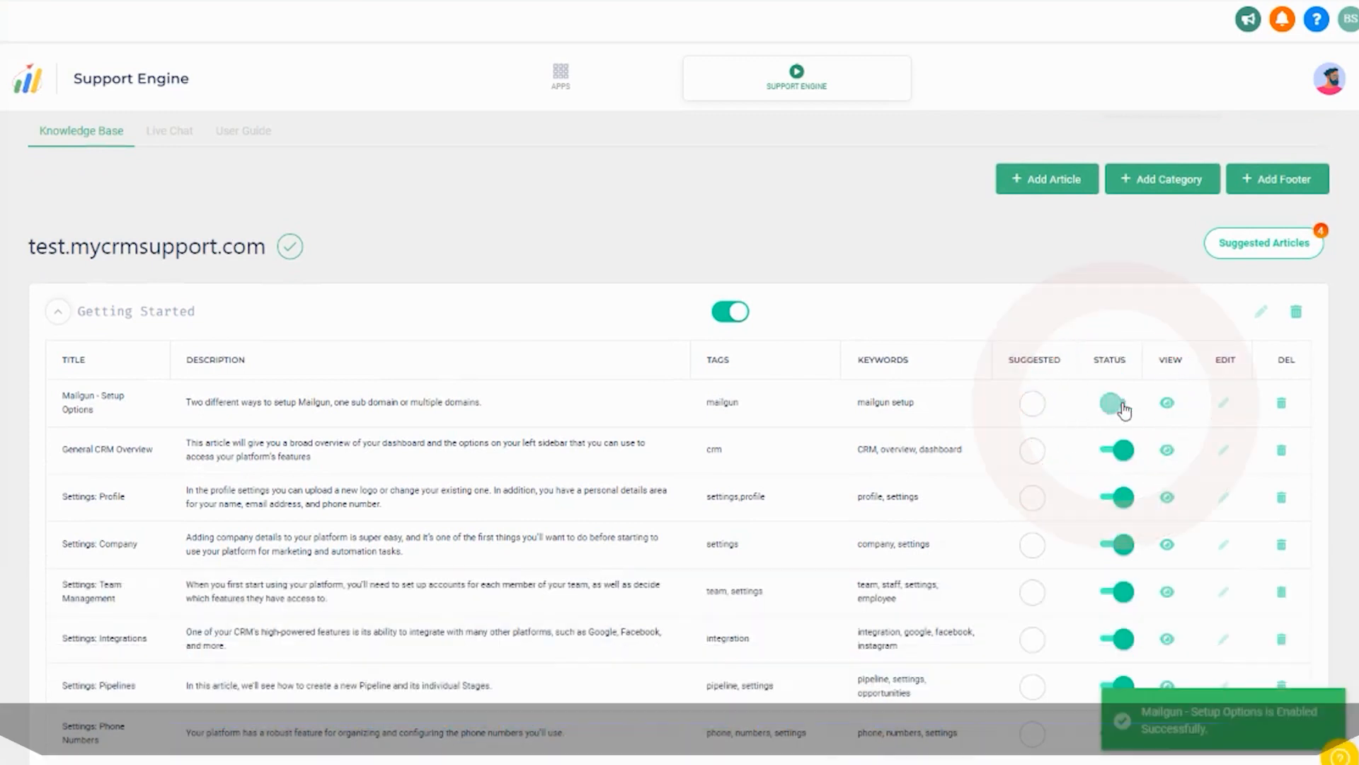
Disable the Mailgun - Setup Options article and review the remaining Getting Started articles.
{"action": "left_click", "coordinate": [1117, 402]}
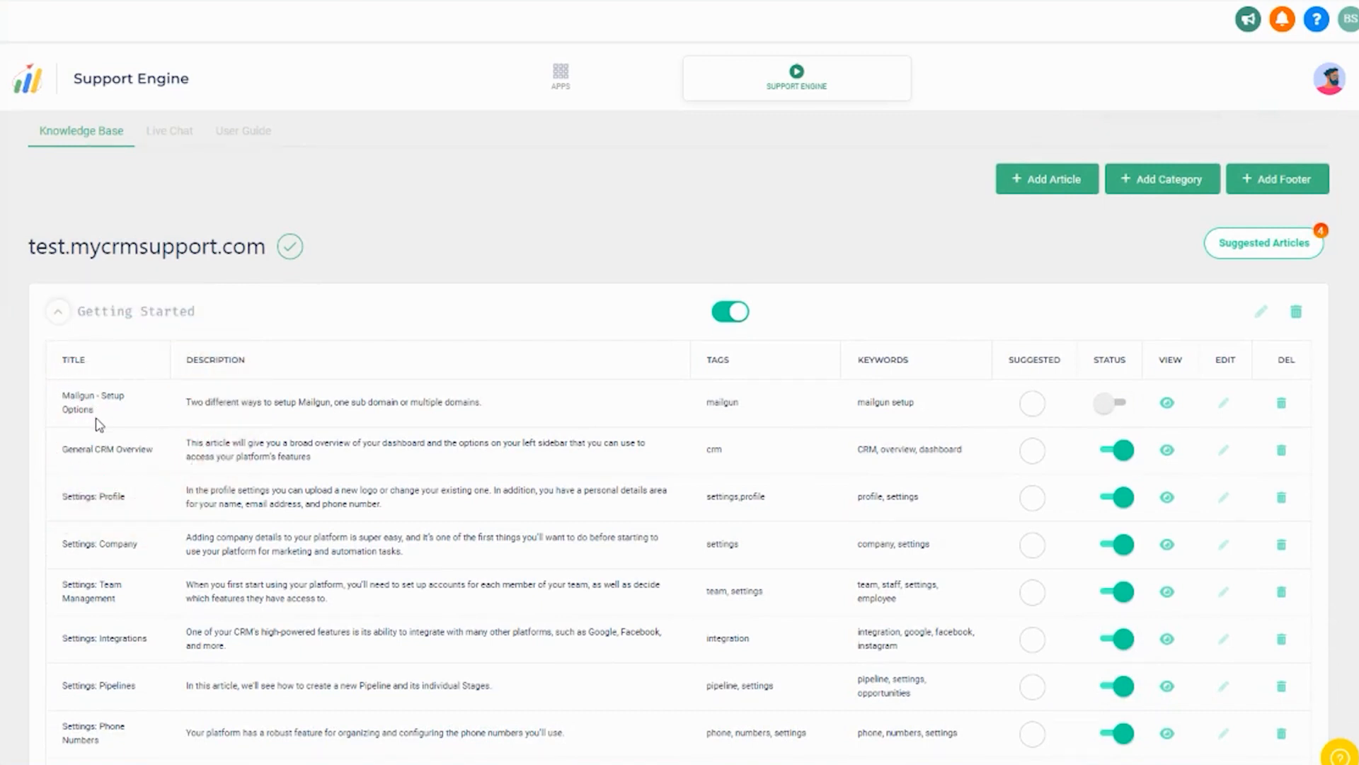
{"action": "mouse_move", "coordinate": [1087, 368]}
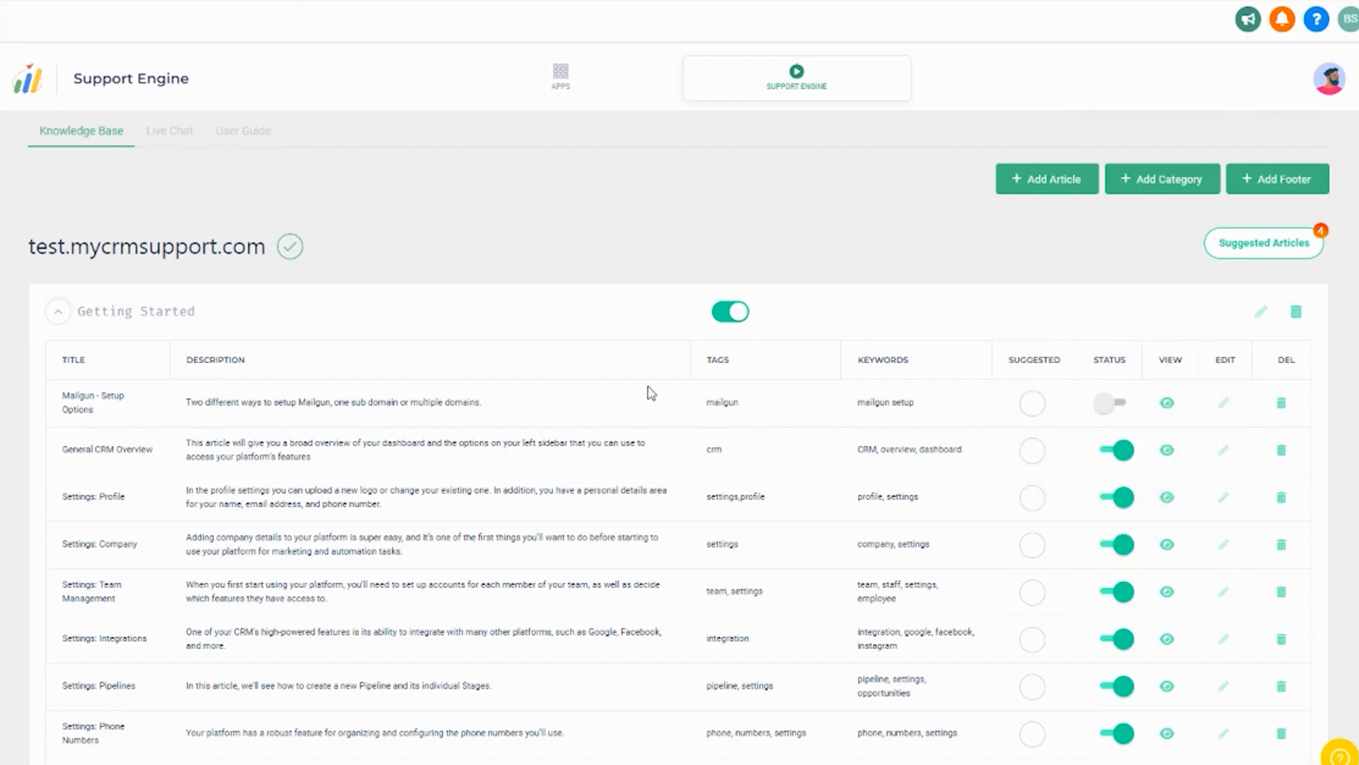
{"action": "mouse_move", "coordinate": [813, 410]}
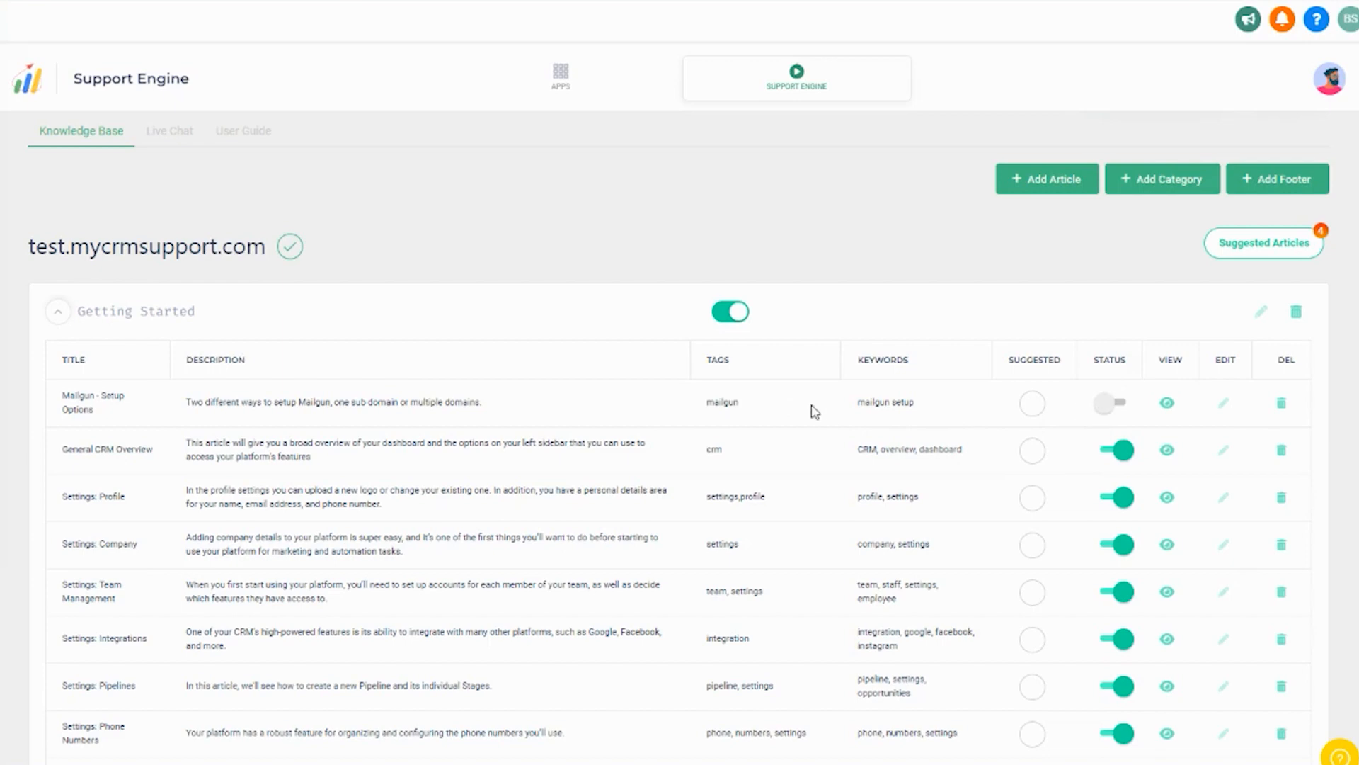
{"action": "scroll", "scroll_direction": "down", "scroll_amount": 3}
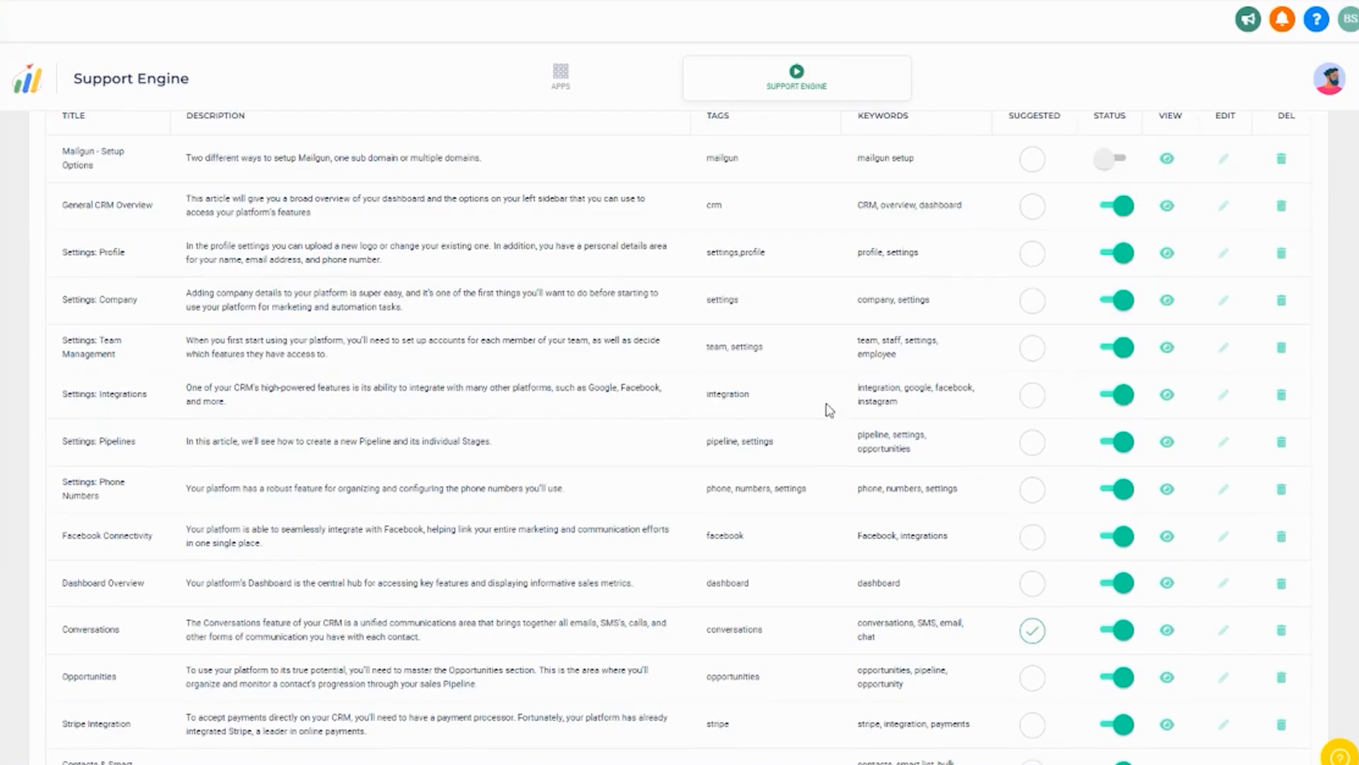
{"action": "scroll", "scroll_direction": "up", "scroll_amount": 3}
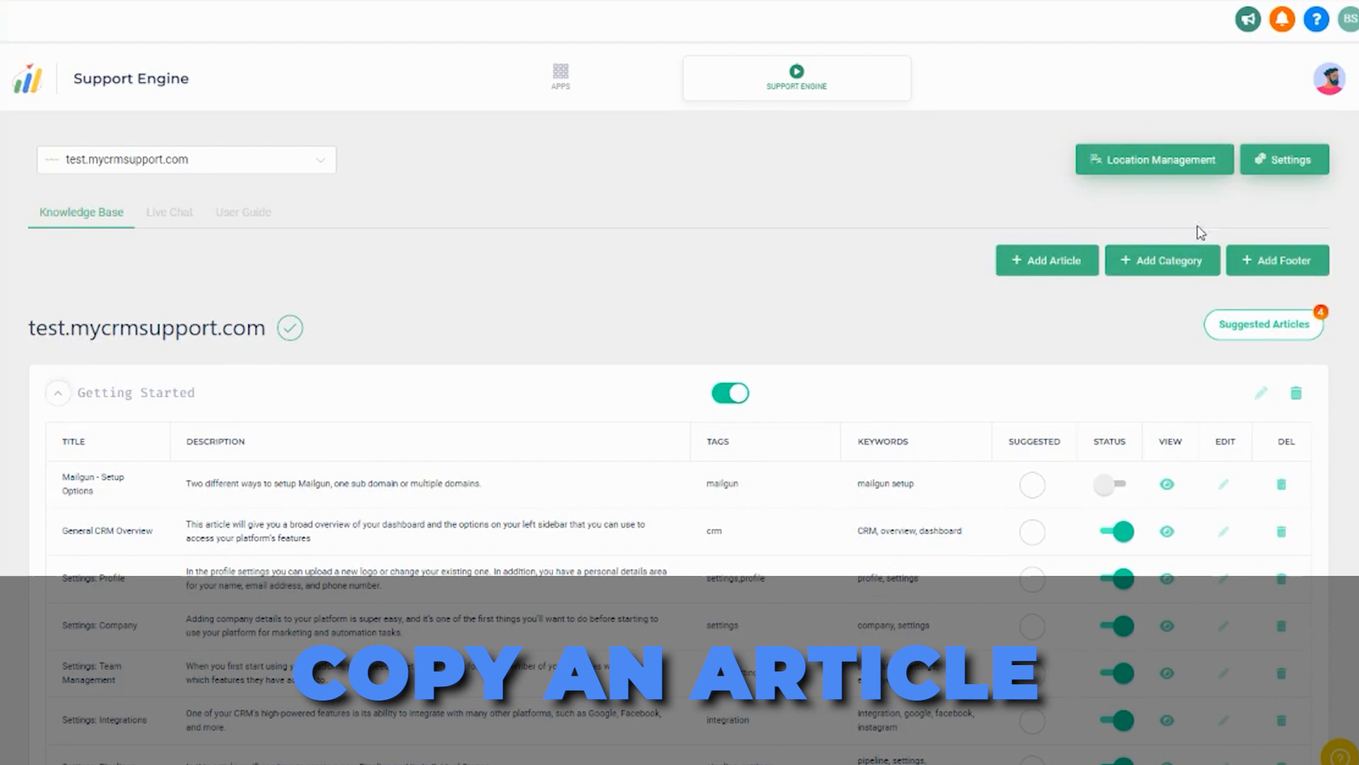
{"action": "left_click", "coordinate": [1046, 261]}
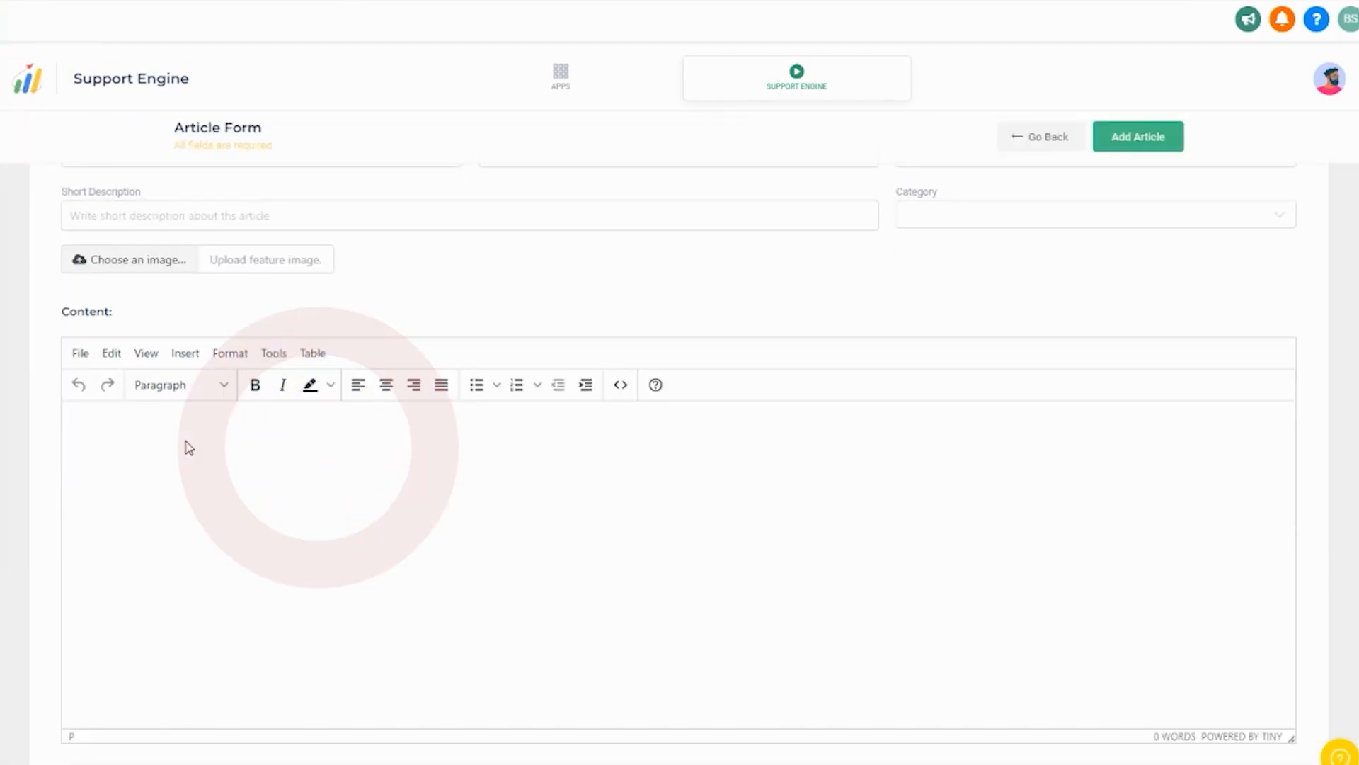
{"action": "scroll", "scroll_direction": "up", "scroll_amount": 3}
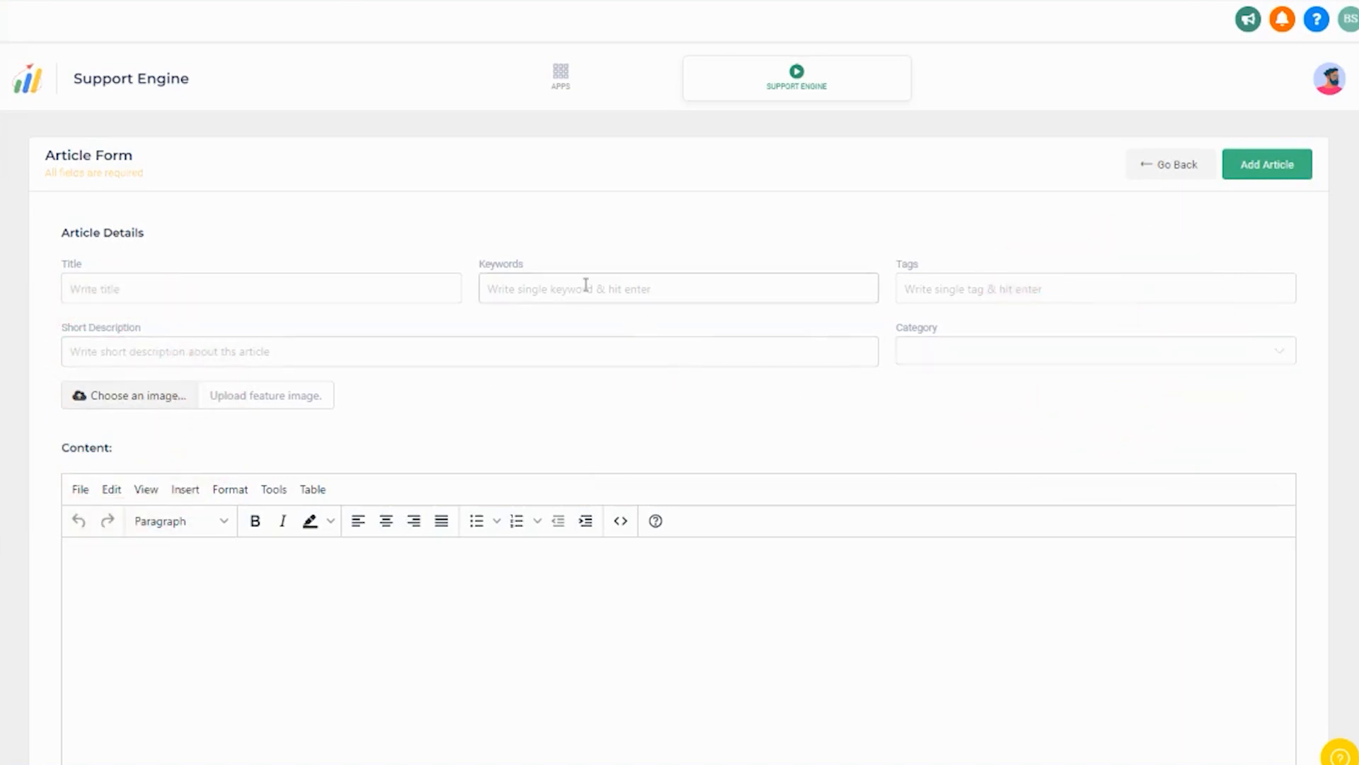
{"action": "mouse_move", "coordinate": [91, 191]}
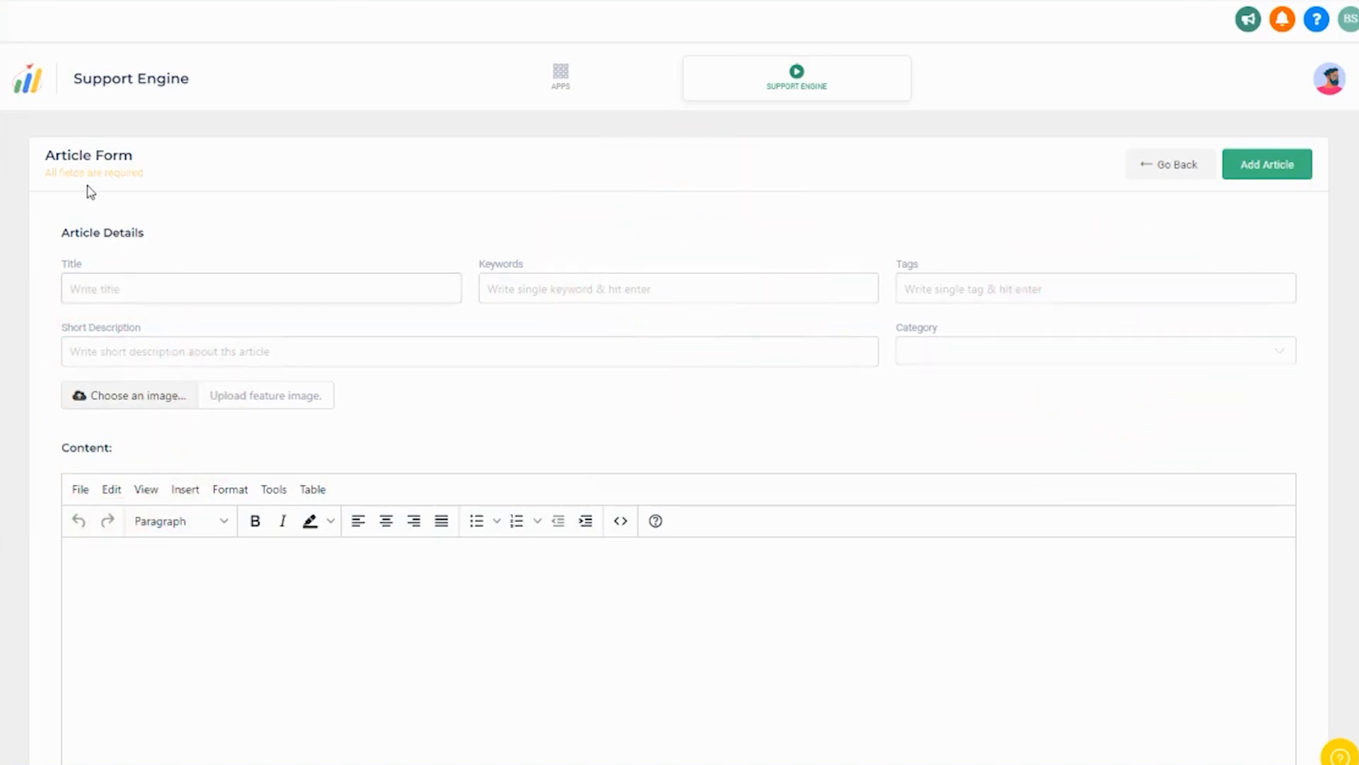
{"action": "left_click", "coordinate": [1171, 164]}
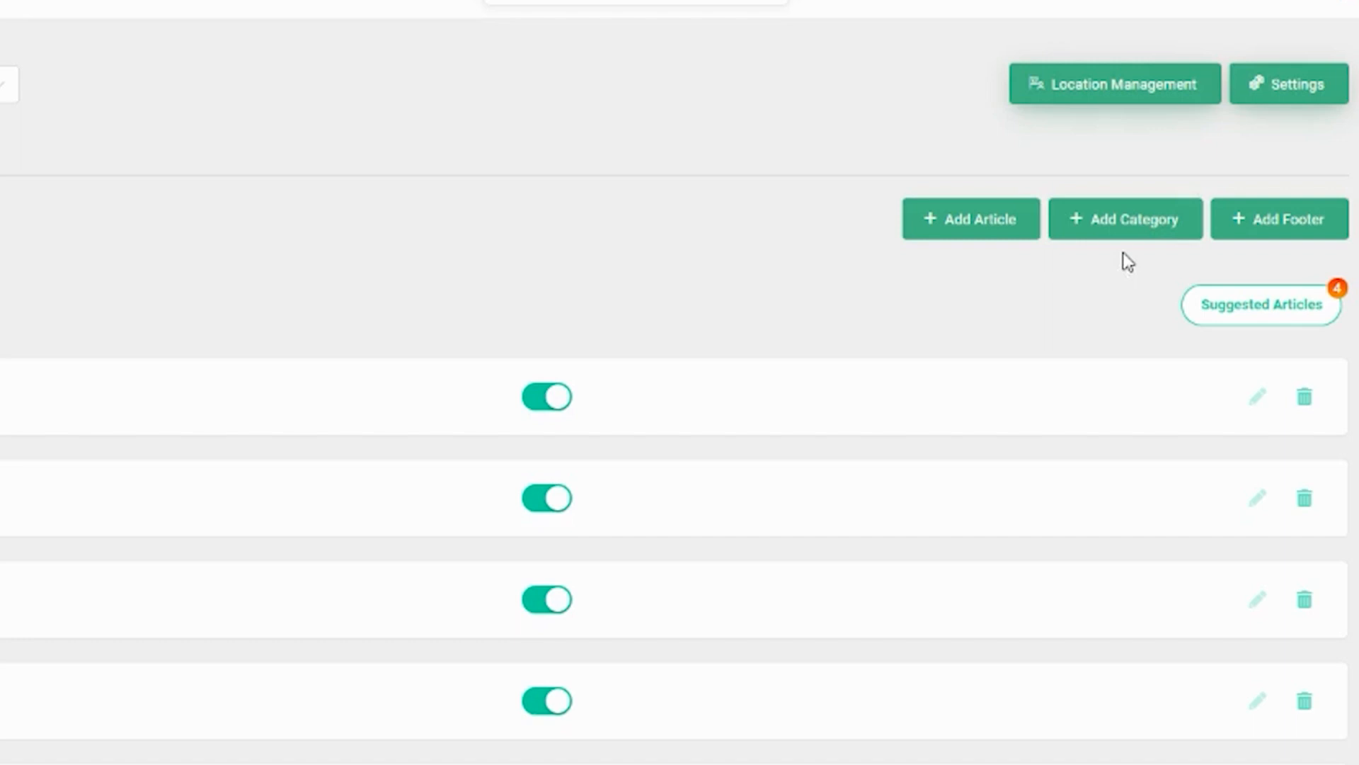
{"action": "mouse_move", "coordinate": [1107, 243]}
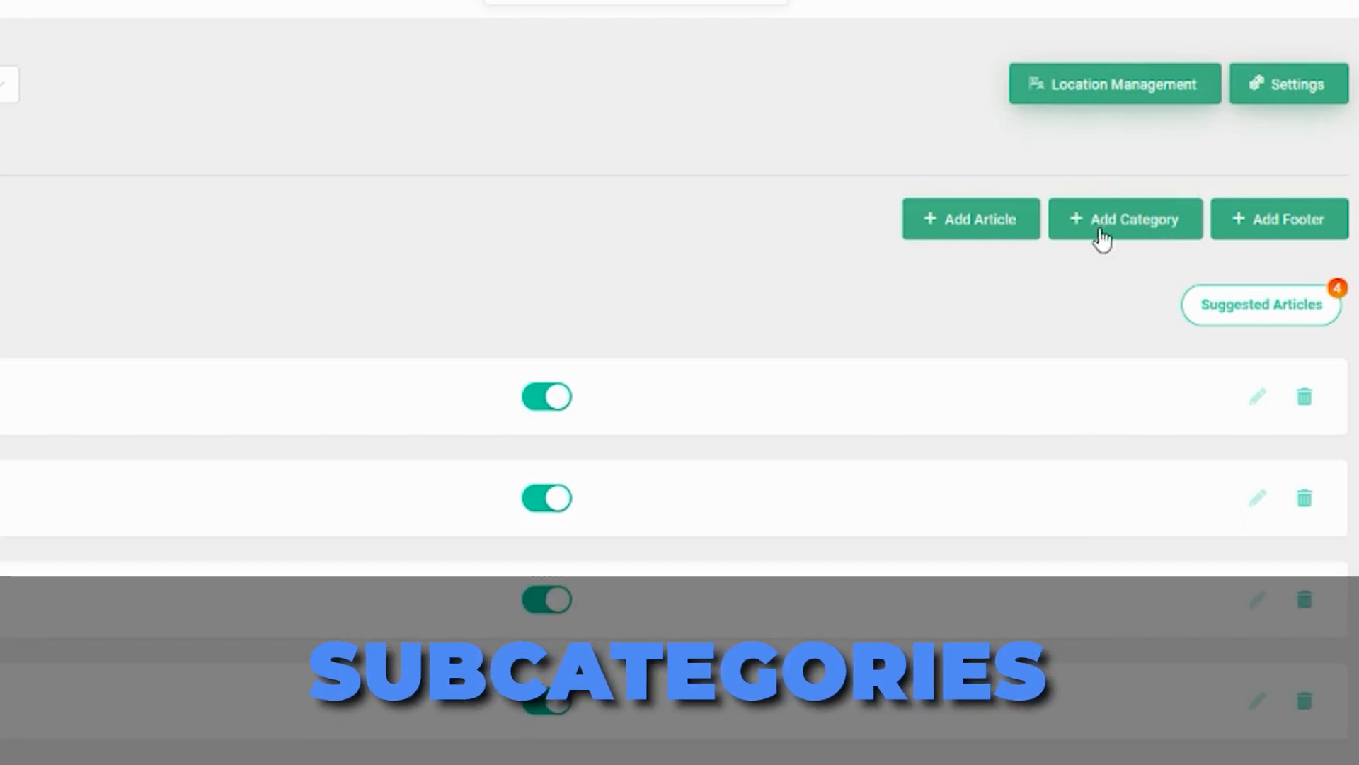
{"action": "mouse_move", "coordinate": [1121, 241]}
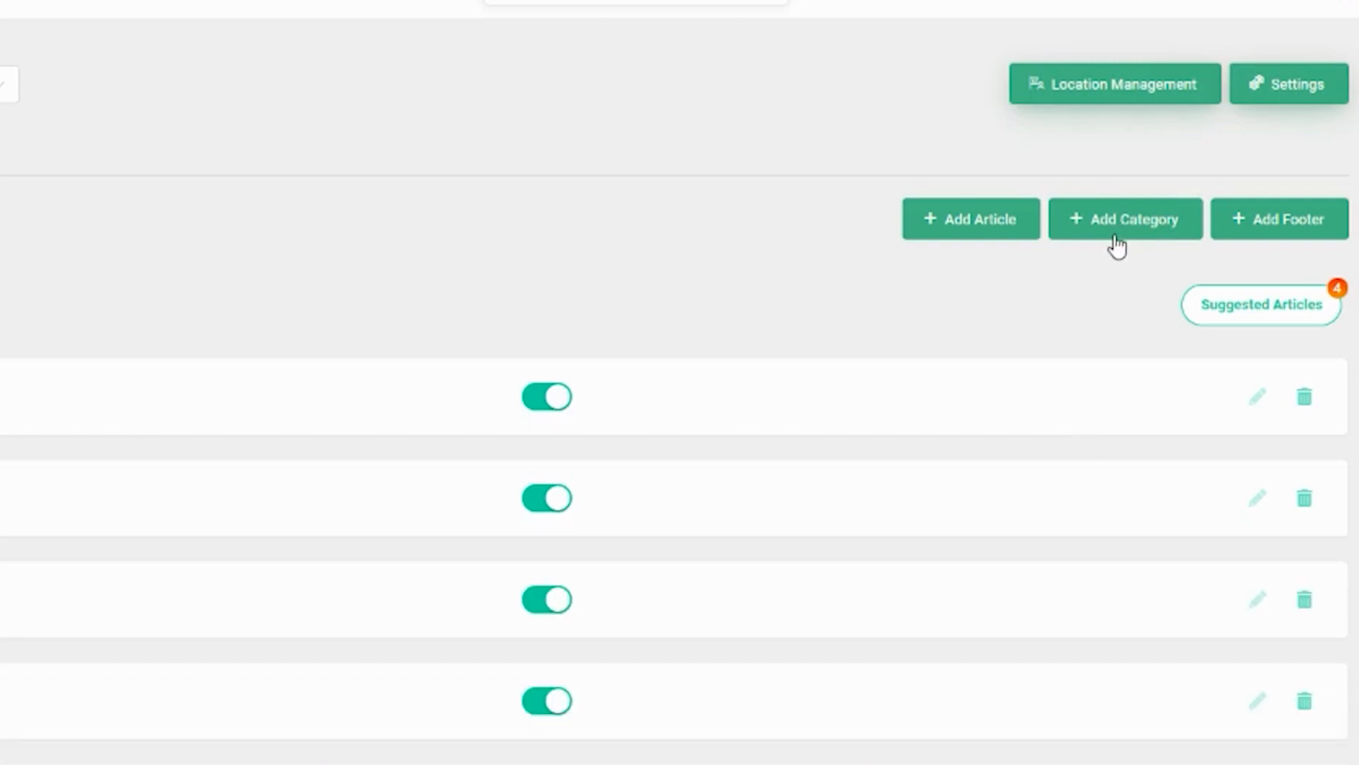
{"action": "mouse_move", "coordinate": [1008, 323]}
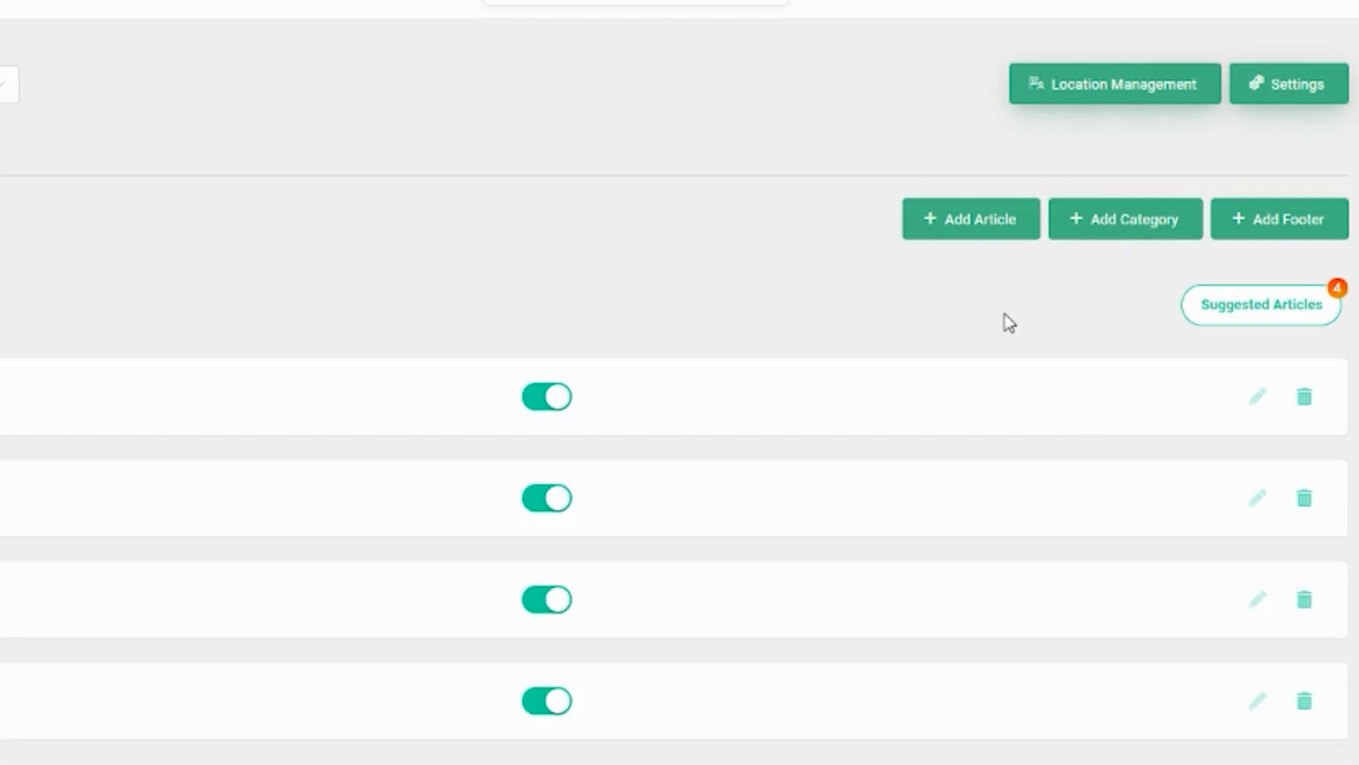
{"action": "mouse_move", "coordinate": [971, 98]}
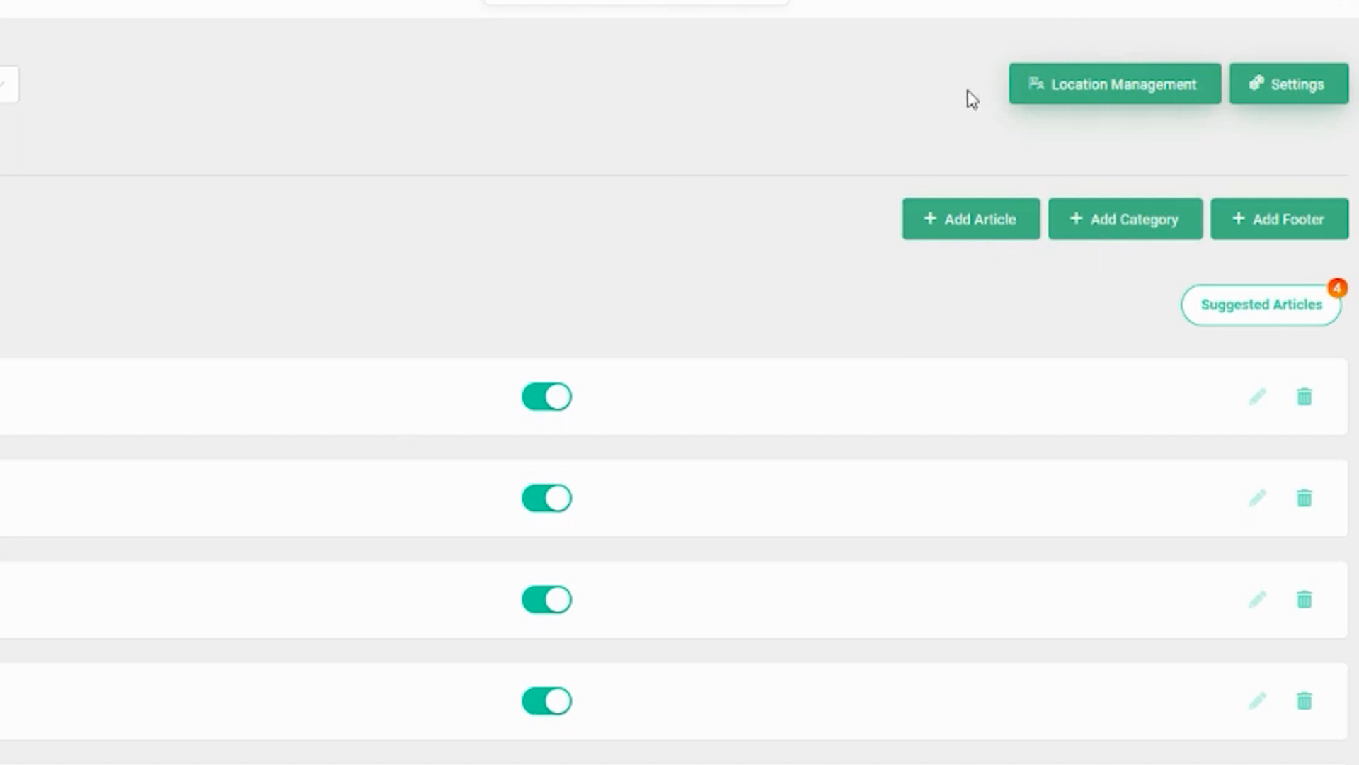
{"action": "left_click", "coordinate": [1114, 83]}
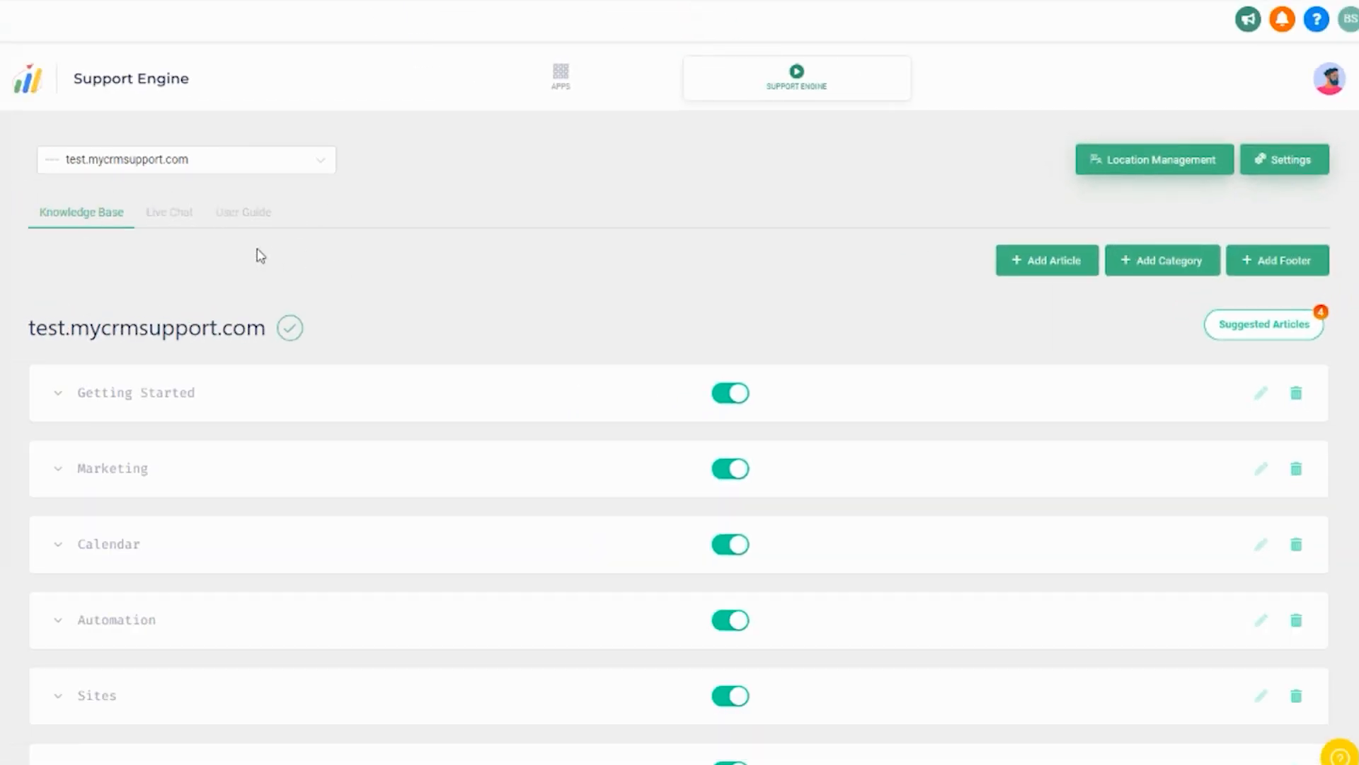
{"action": "mouse_move", "coordinate": [730, 393]}
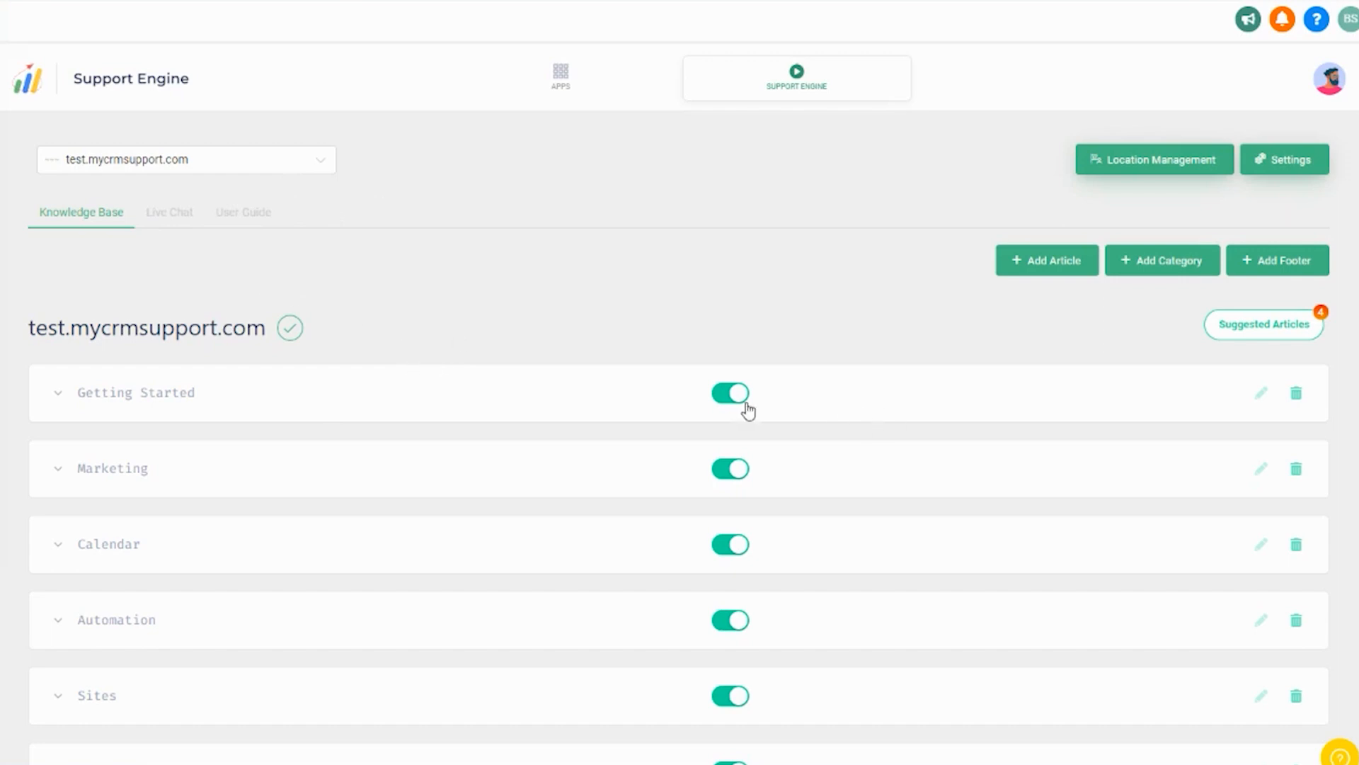
{"action": "mouse_move", "coordinate": [736, 422]}
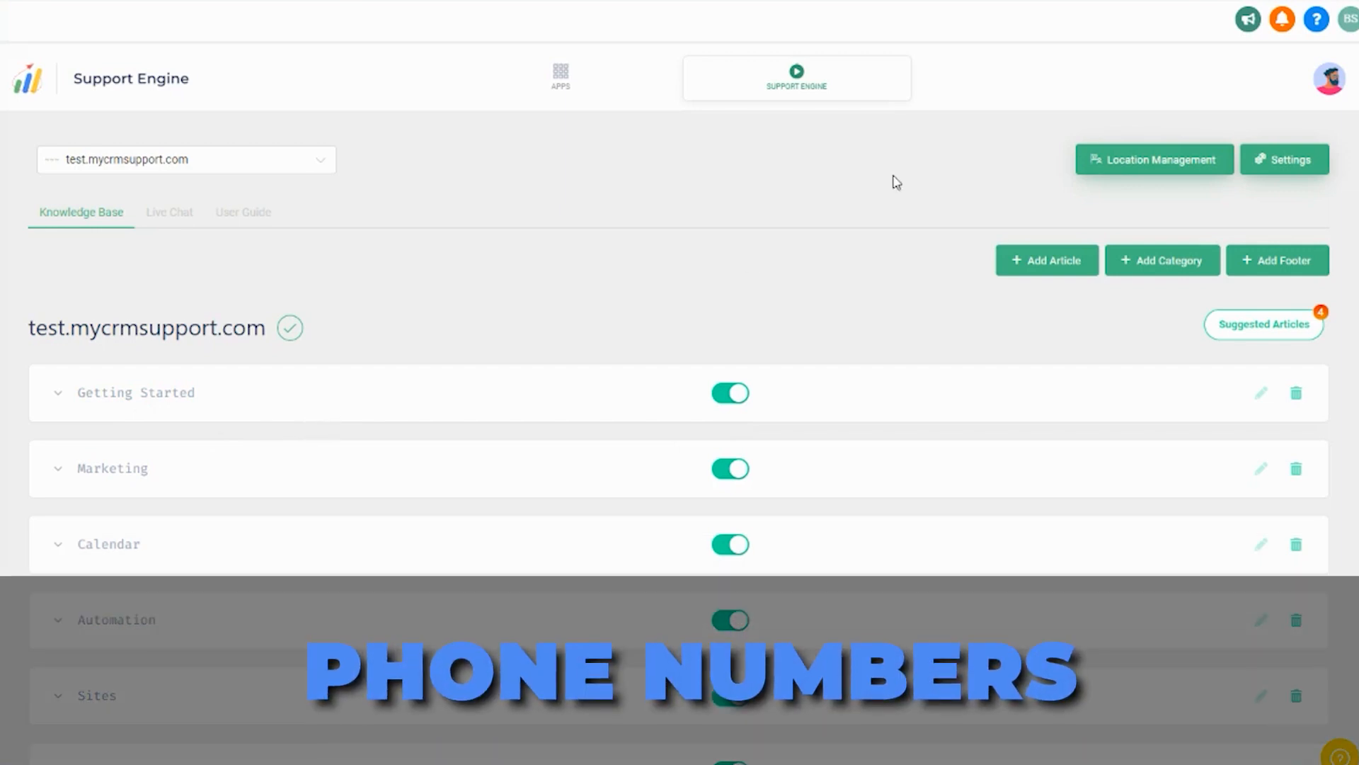
Show the Settings widget customisation form with the yellow-and-black widget preview.
{"action": "left_click", "coordinate": [1284, 159]}
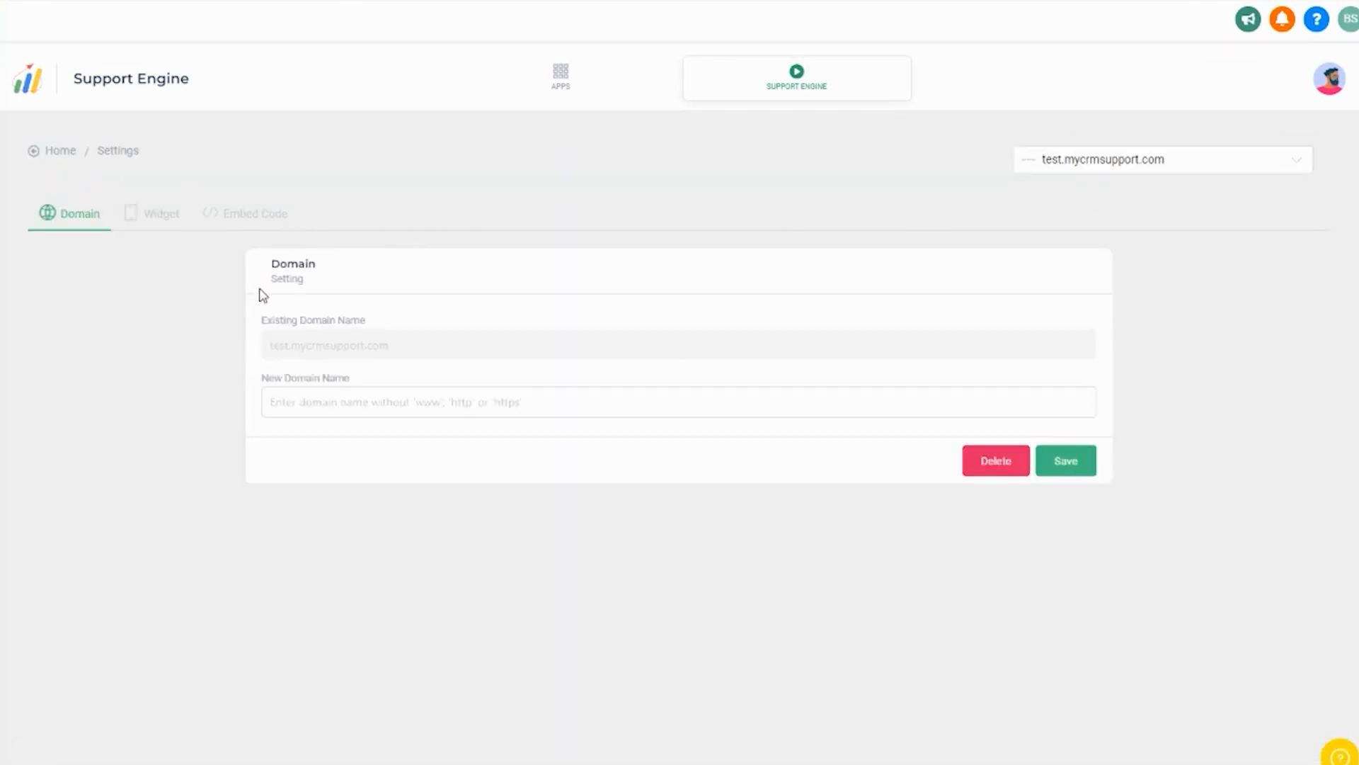
{"action": "left_click", "coordinate": [161, 214]}
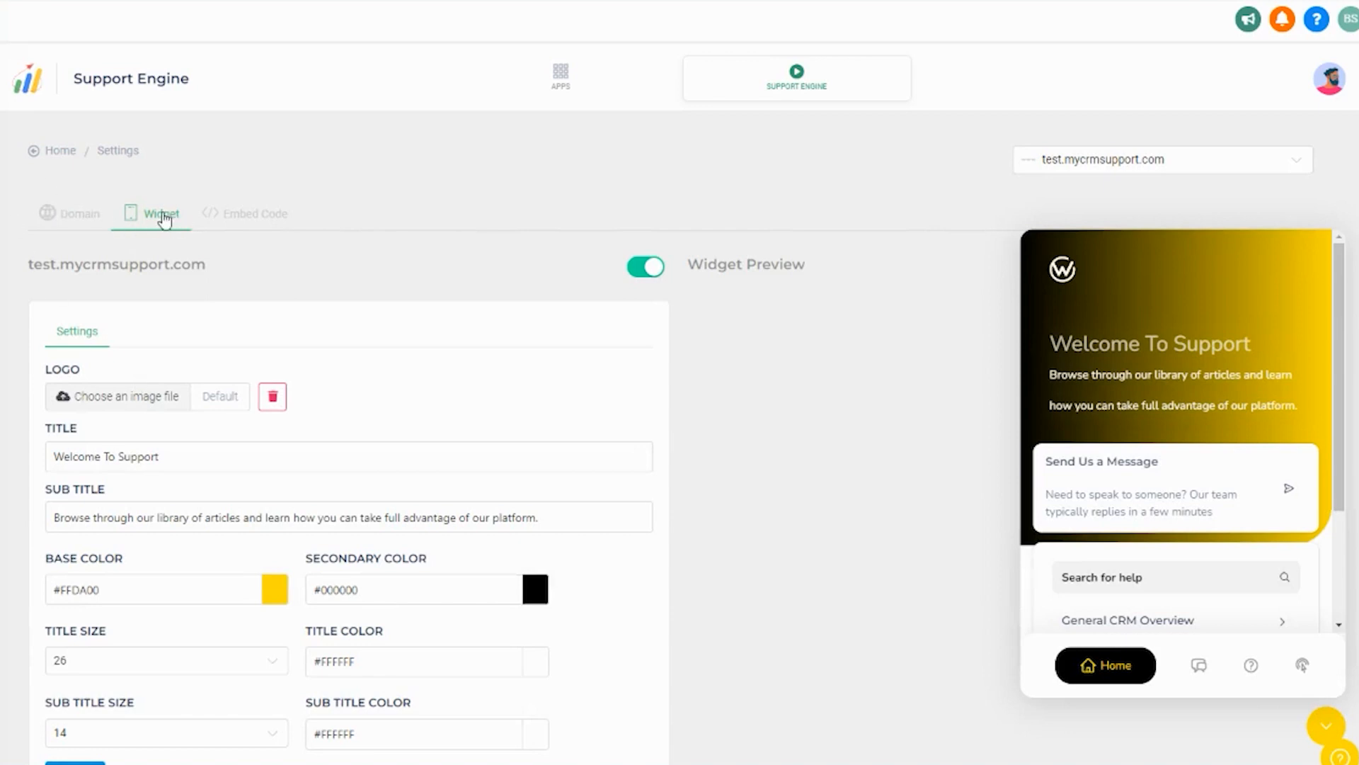
{"action": "scroll", "scroll_direction": "down", "scroll_amount": 3}
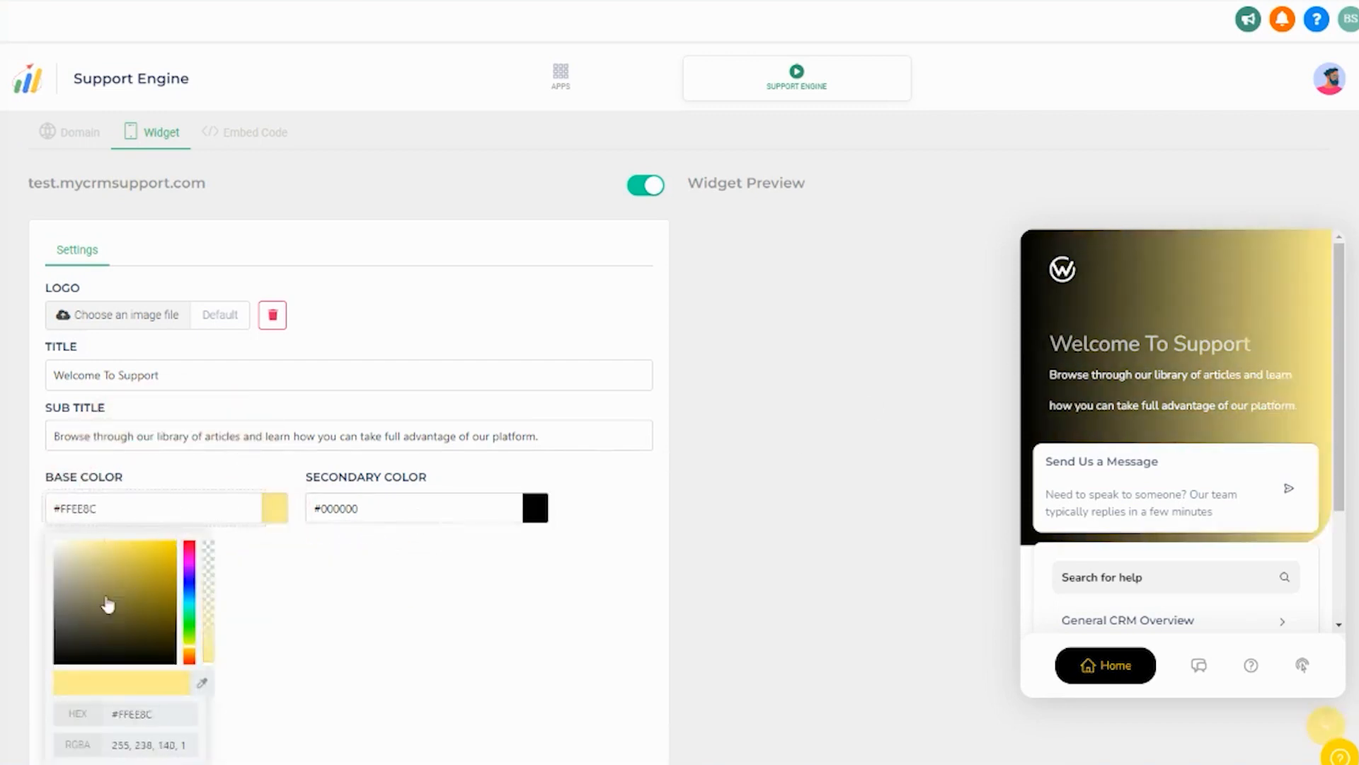
{"action": "left_click", "coordinate": [534, 508]}
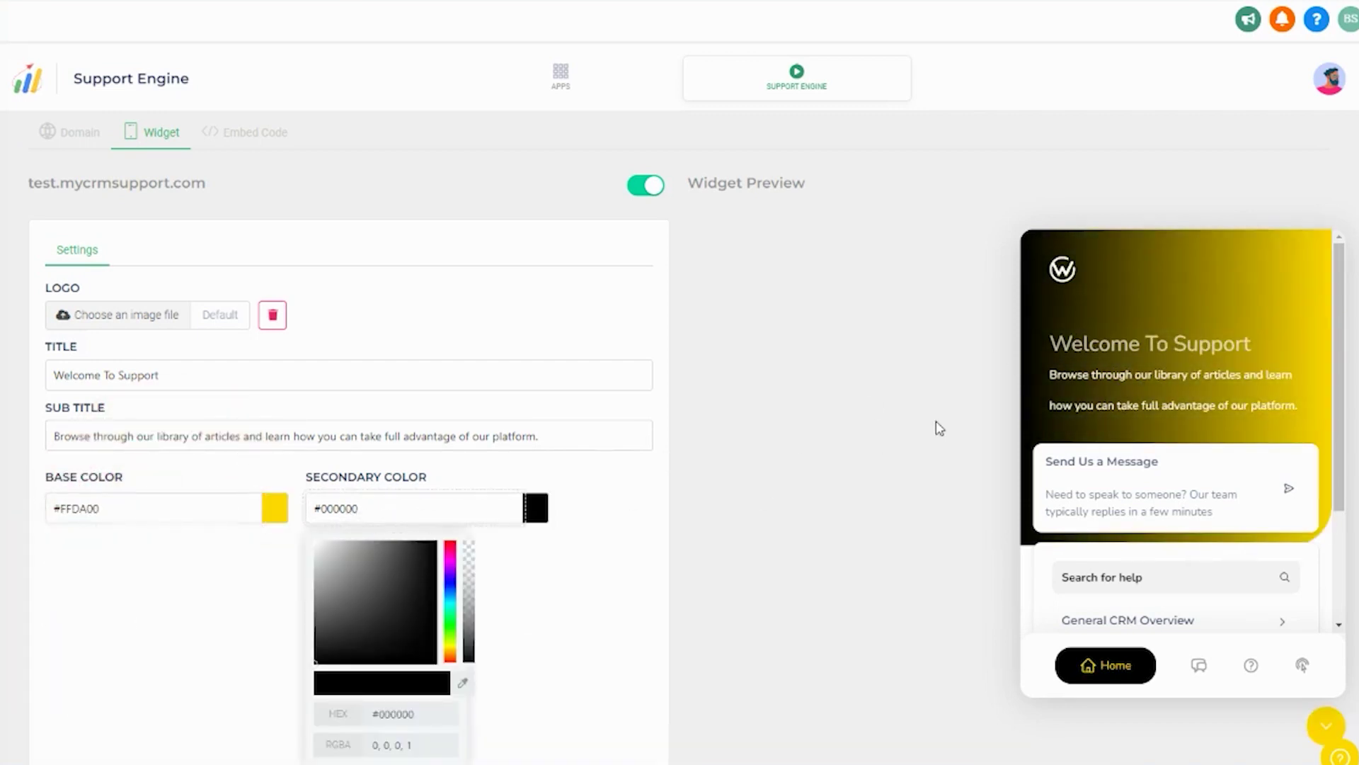
{"action": "mouse_move", "coordinate": [287, 685]}
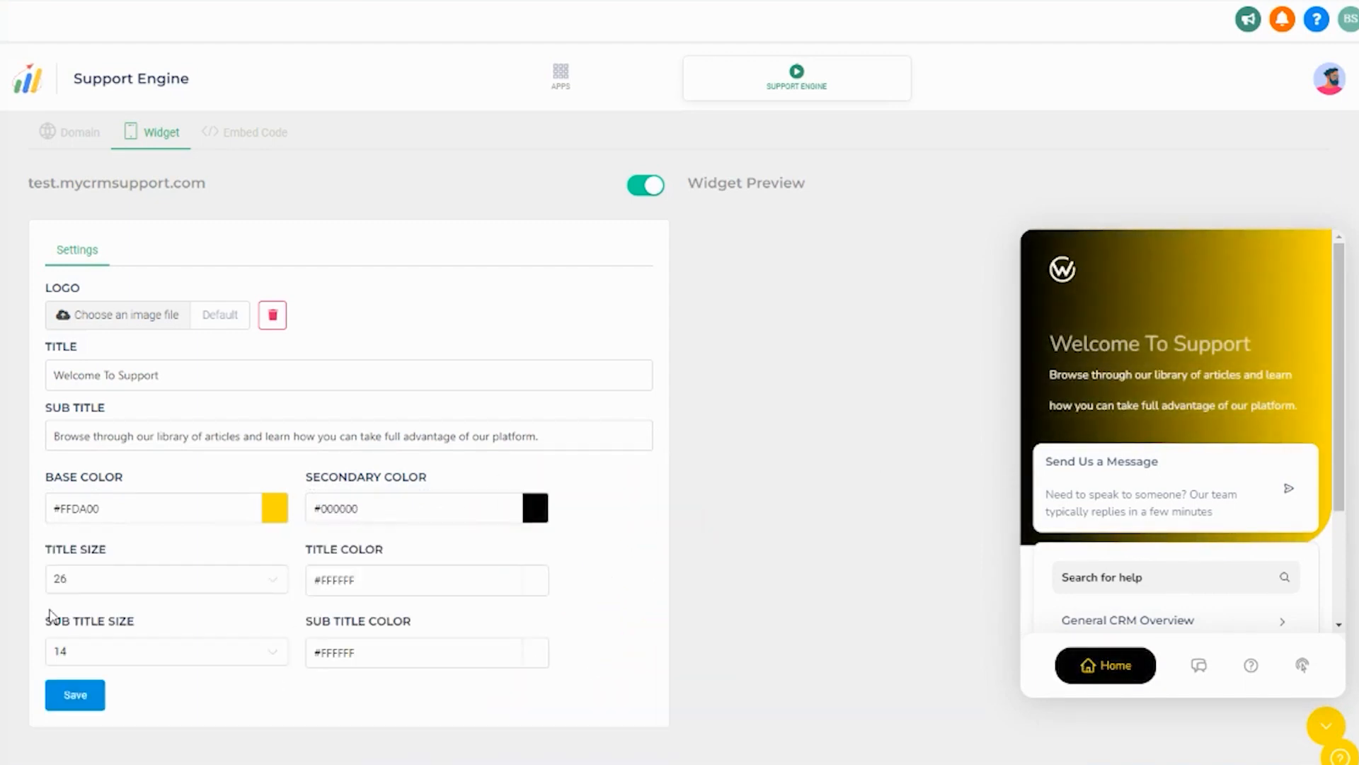
{"action": "mouse_move", "coordinate": [283, 674]}
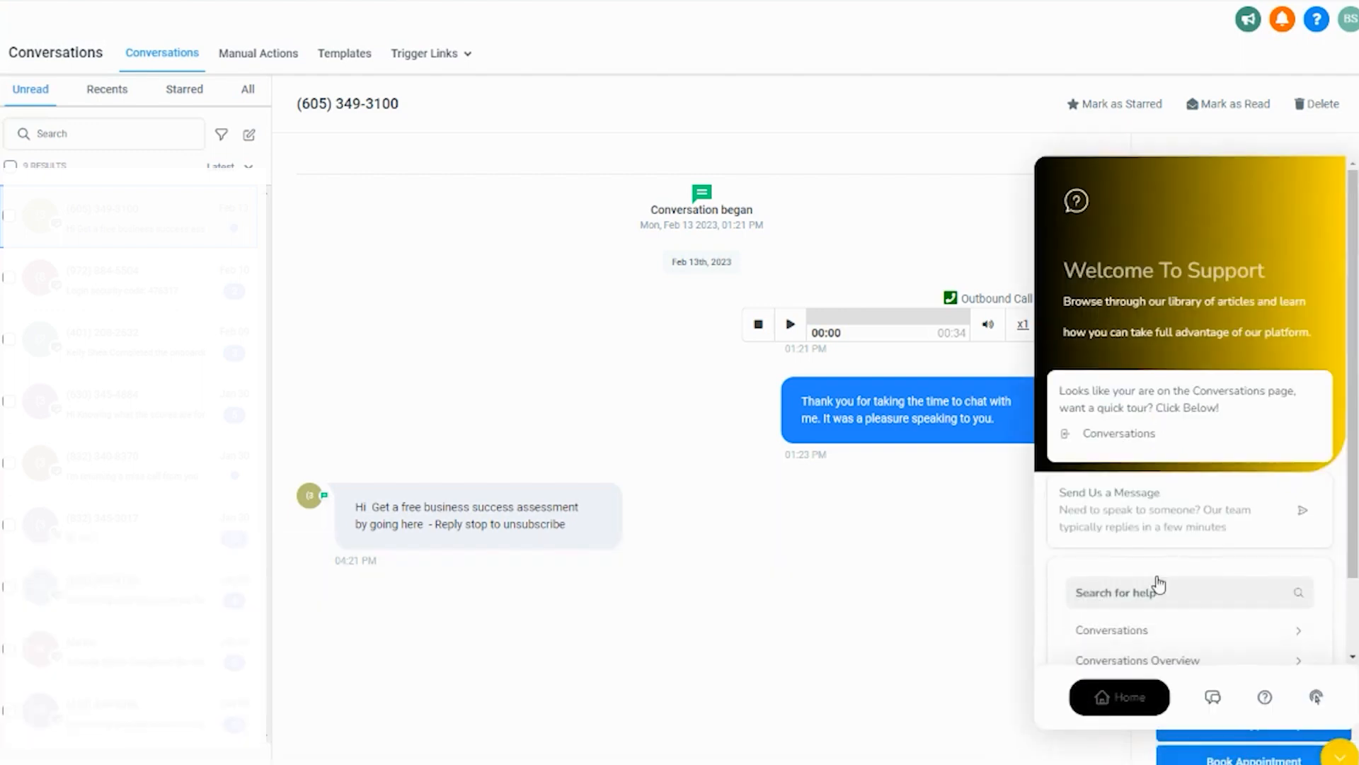
{"action": "mouse_move", "coordinate": [1102, 238]}
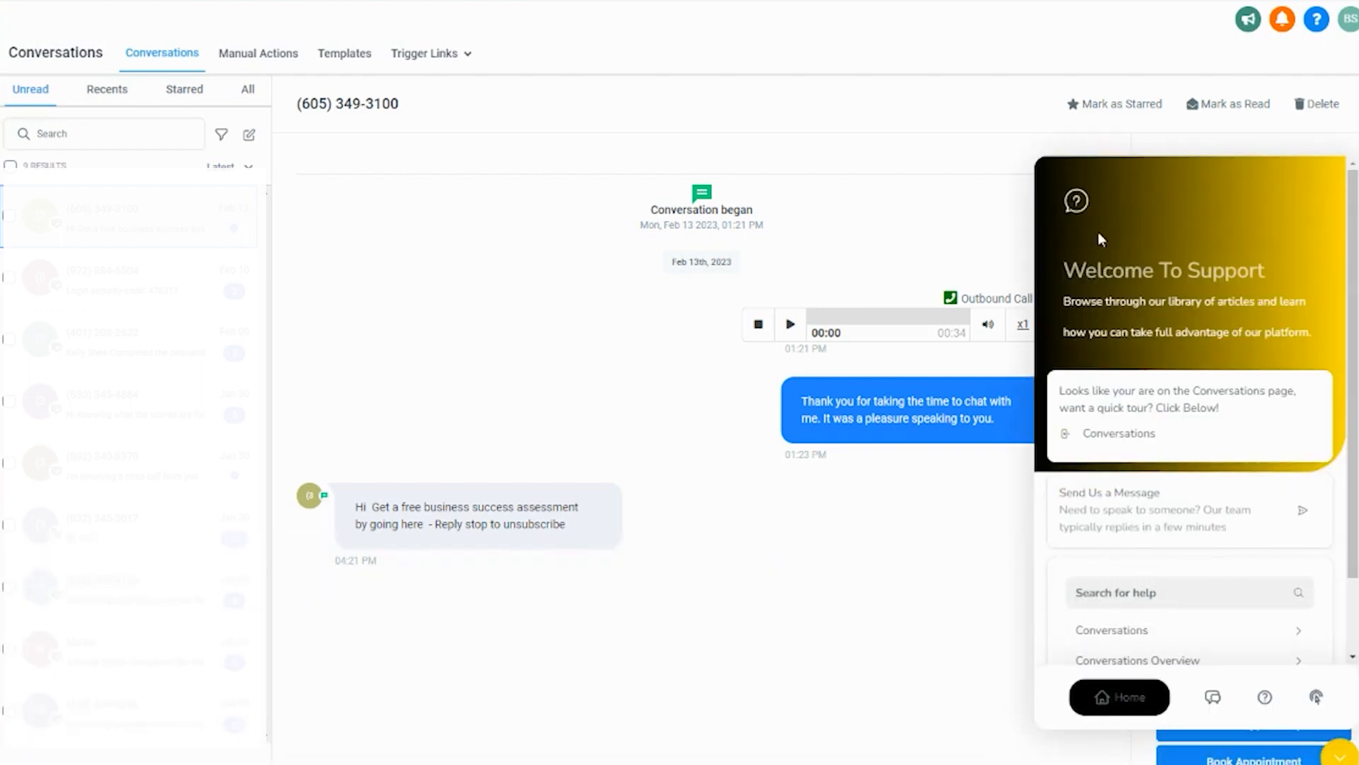
Scroll the Conversations thread after viewing the widget's page tour prompt.
{"action": "scroll", "scroll_direction": "down", "scroll_amount": 3}
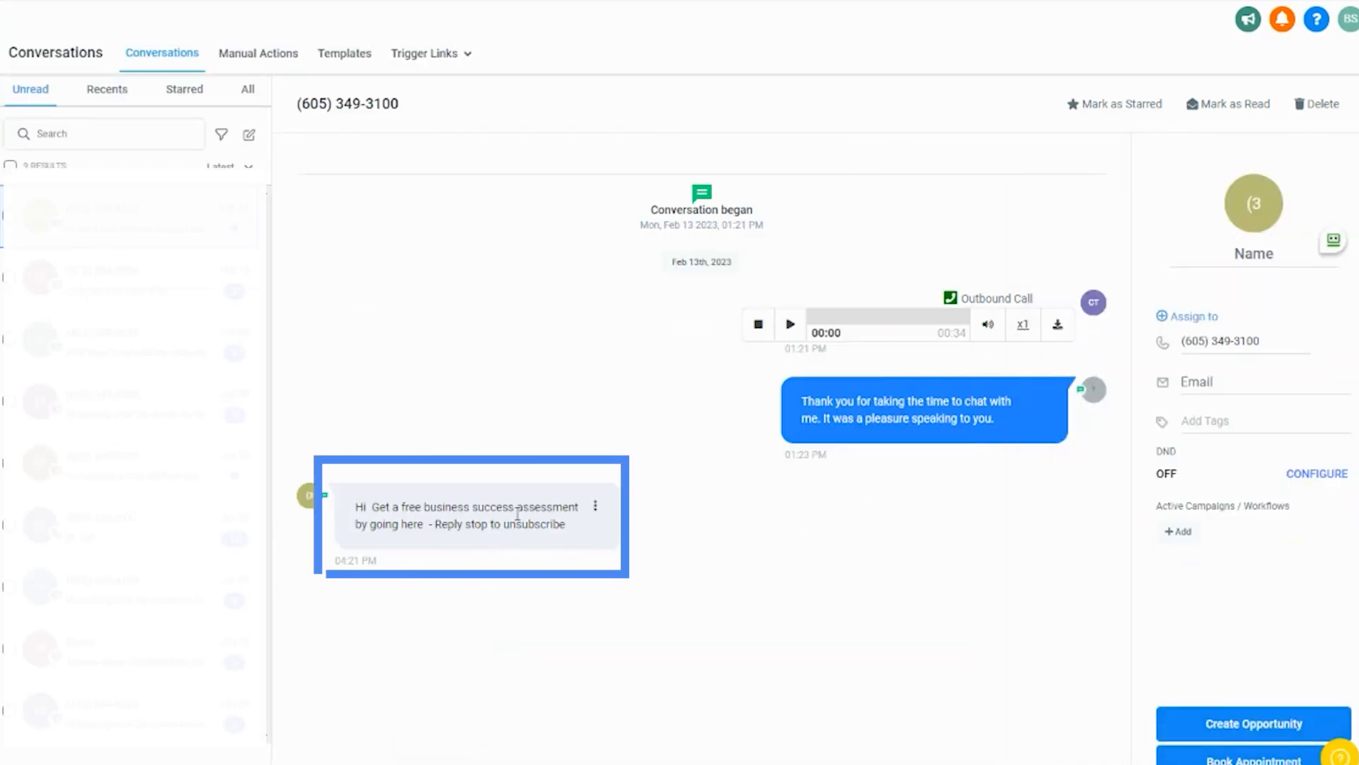
Step through the Templates and Trigger Links tour popups, go back once, then close the tour.
{"action": "left_click", "coordinate": [344, 52]}
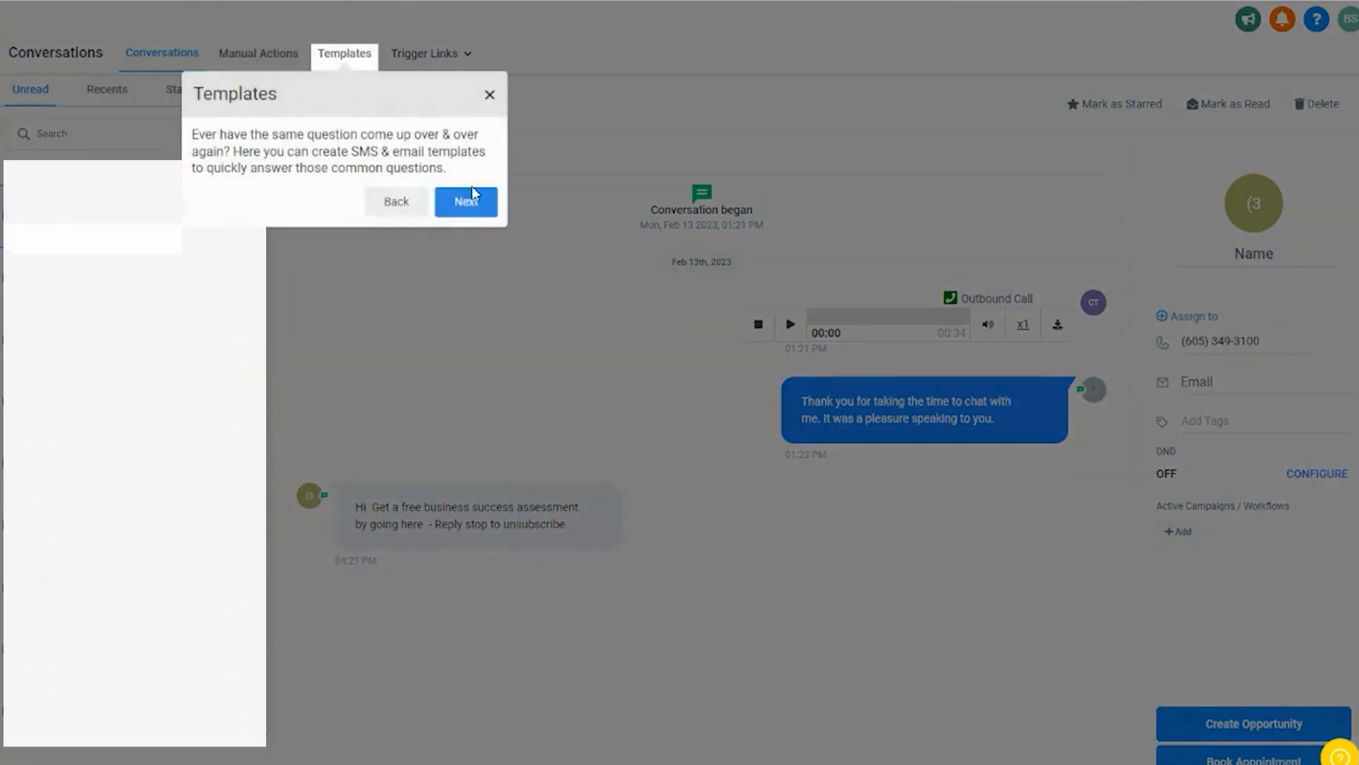
{"action": "left_click", "coordinate": [466, 199]}
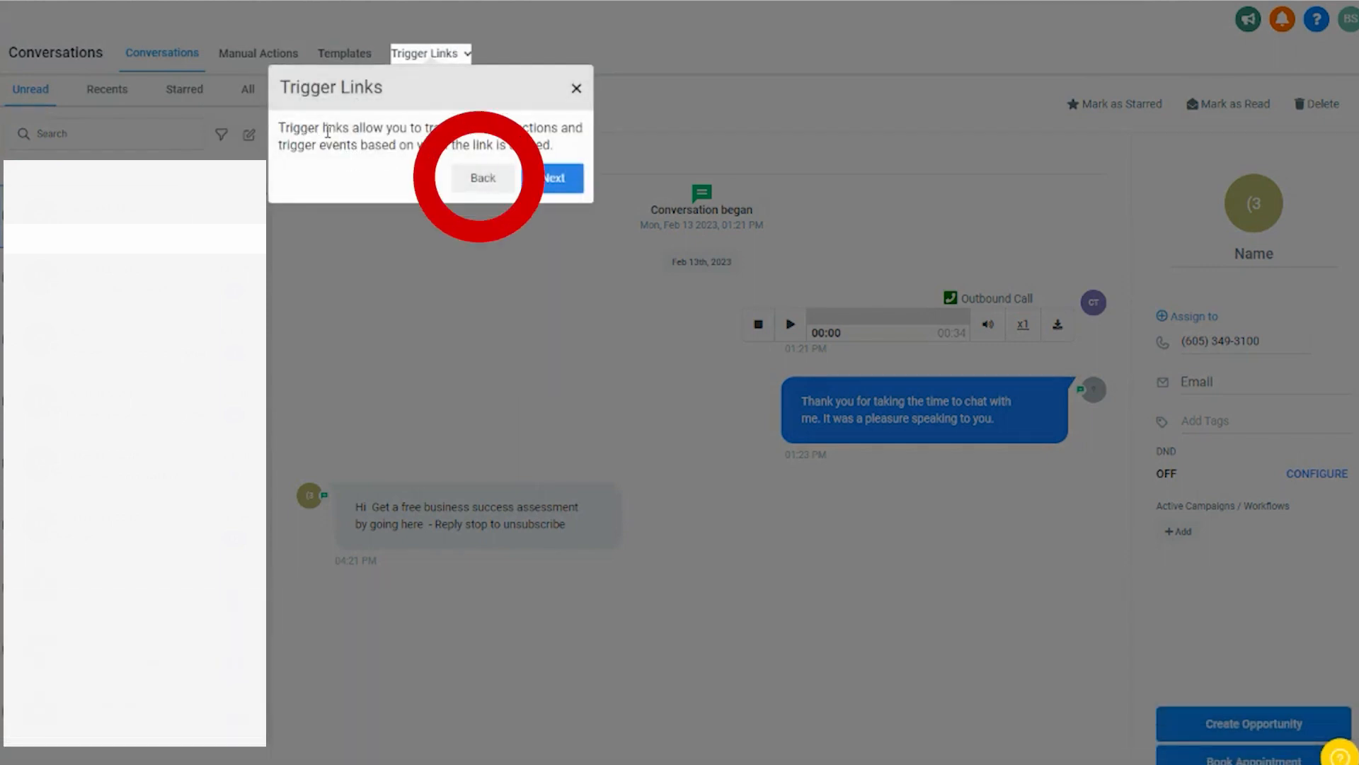
{"action": "left_click", "coordinate": [482, 177]}
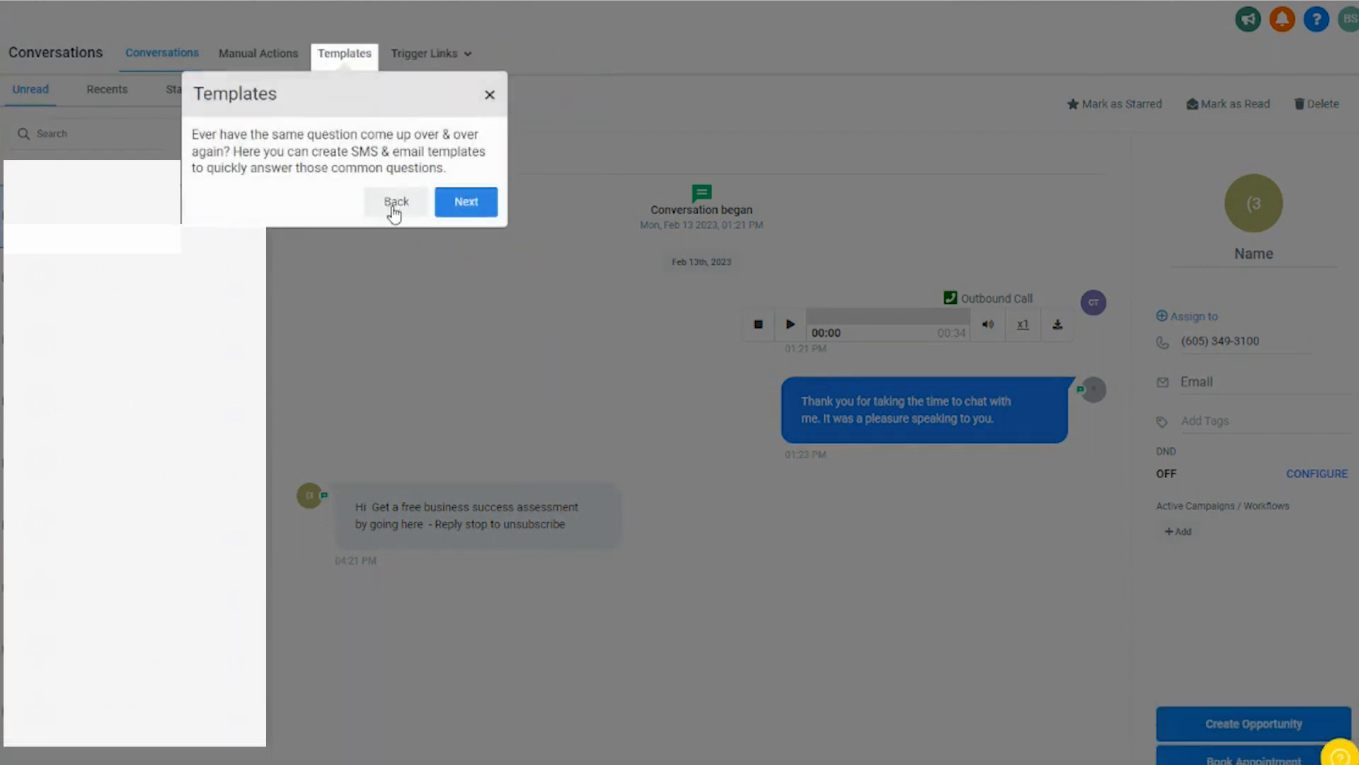
{"action": "left_click", "coordinate": [490, 95]}
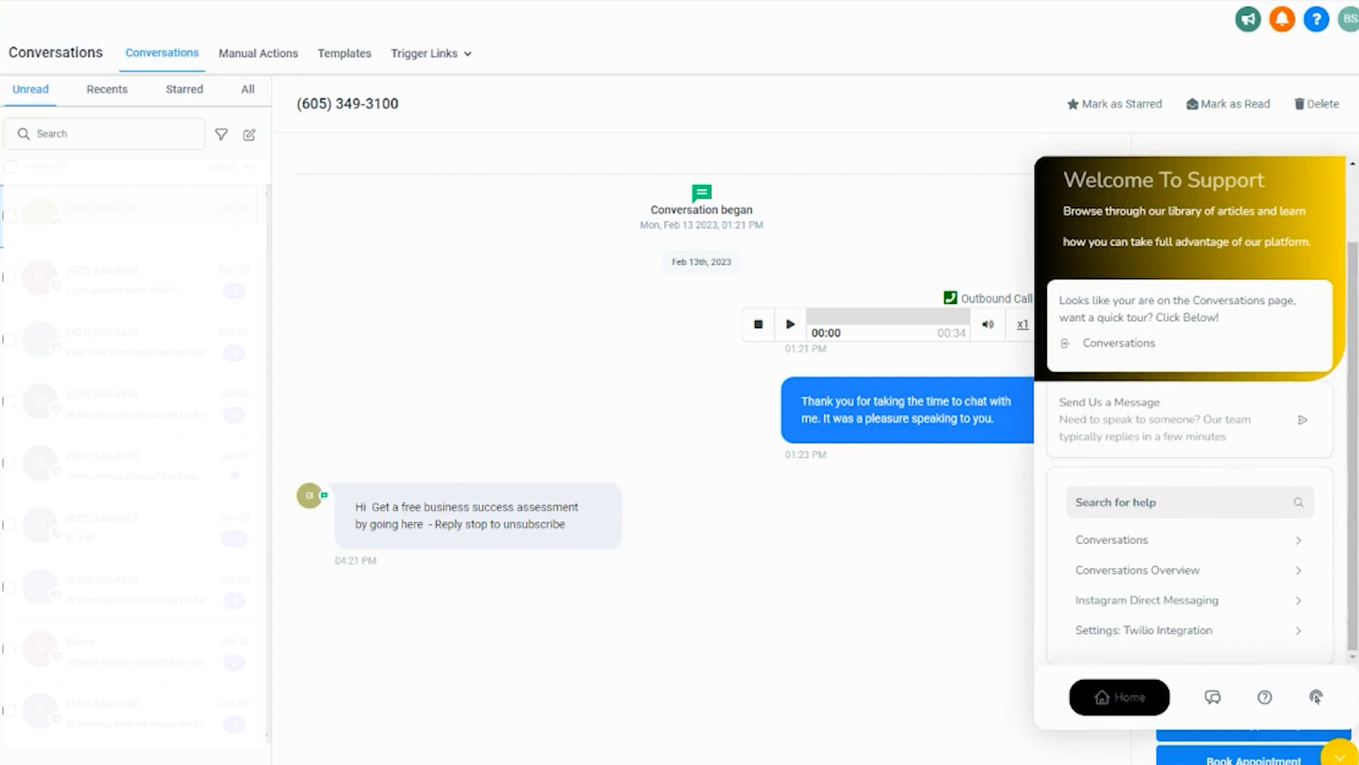
Go to Calendars and search the widget Help for 'worklo' workflow articles before viewing the Guides list.
{"action": "left_click", "coordinate": [41, 52]}
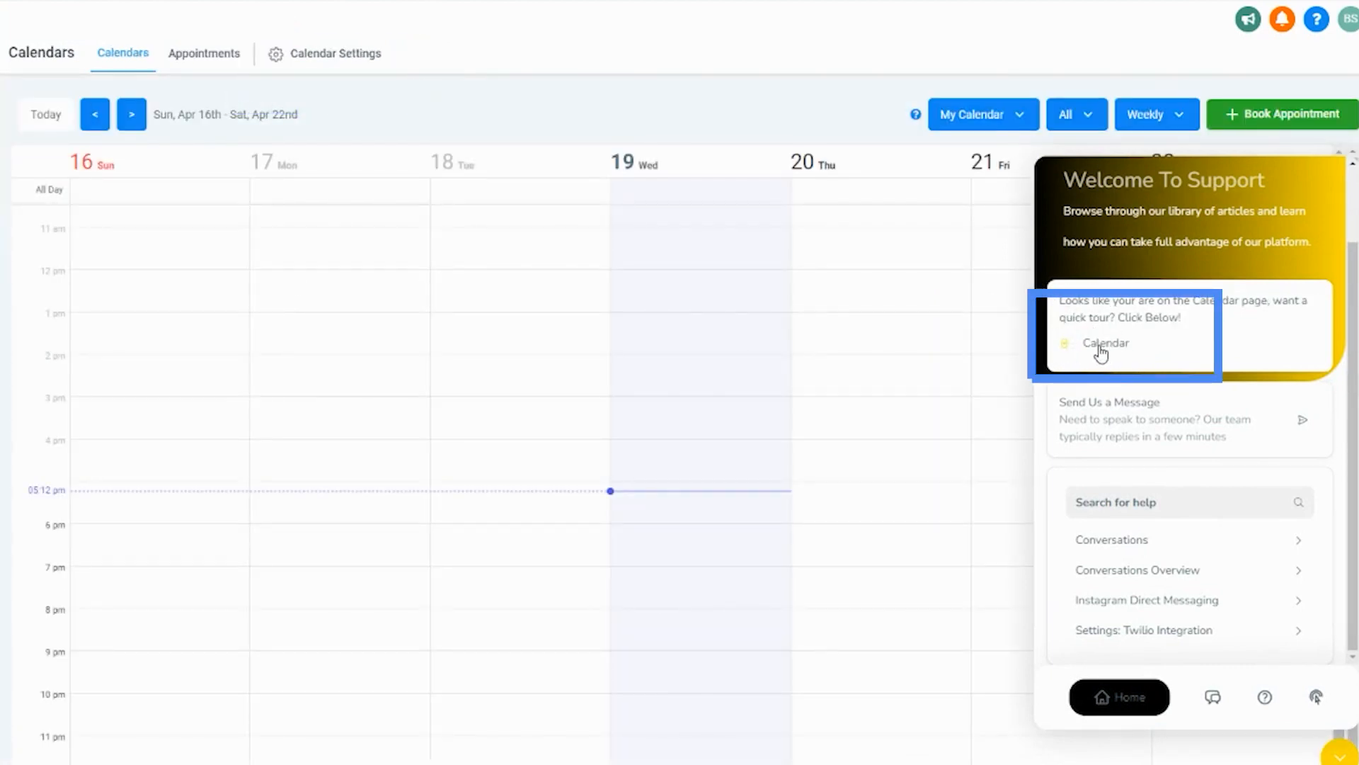
{"action": "mouse_move", "coordinate": [1139, 425]}
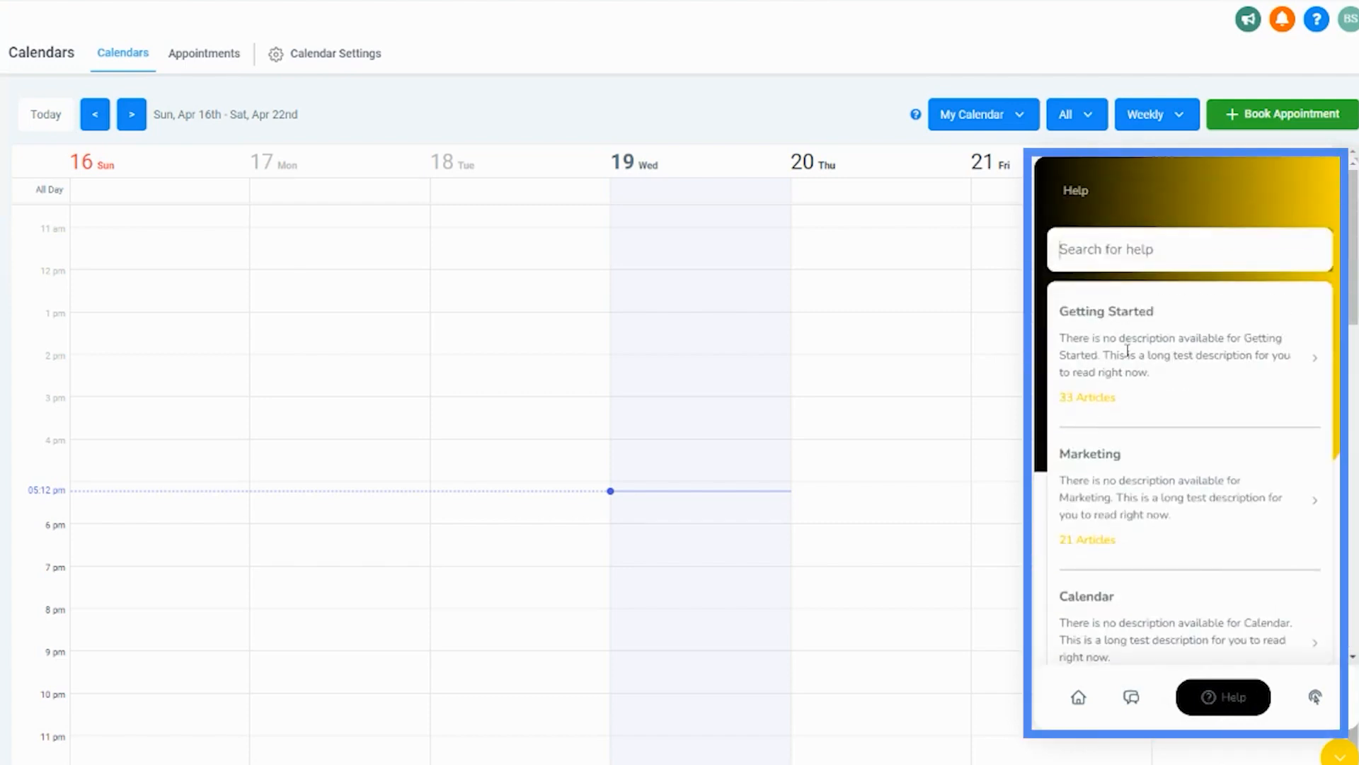
{"action": "mouse_move", "coordinate": [1107, 424]}
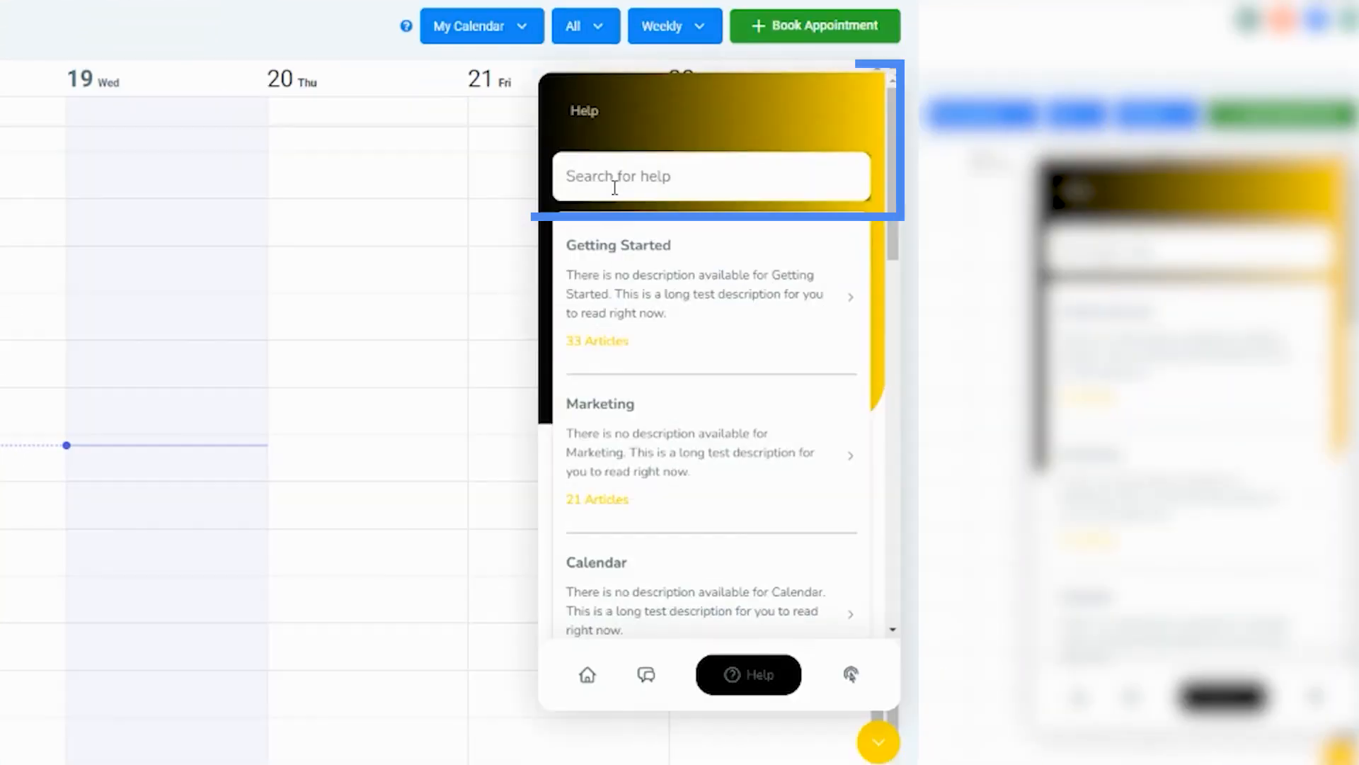
{"action": "type", "text": "worklo"}
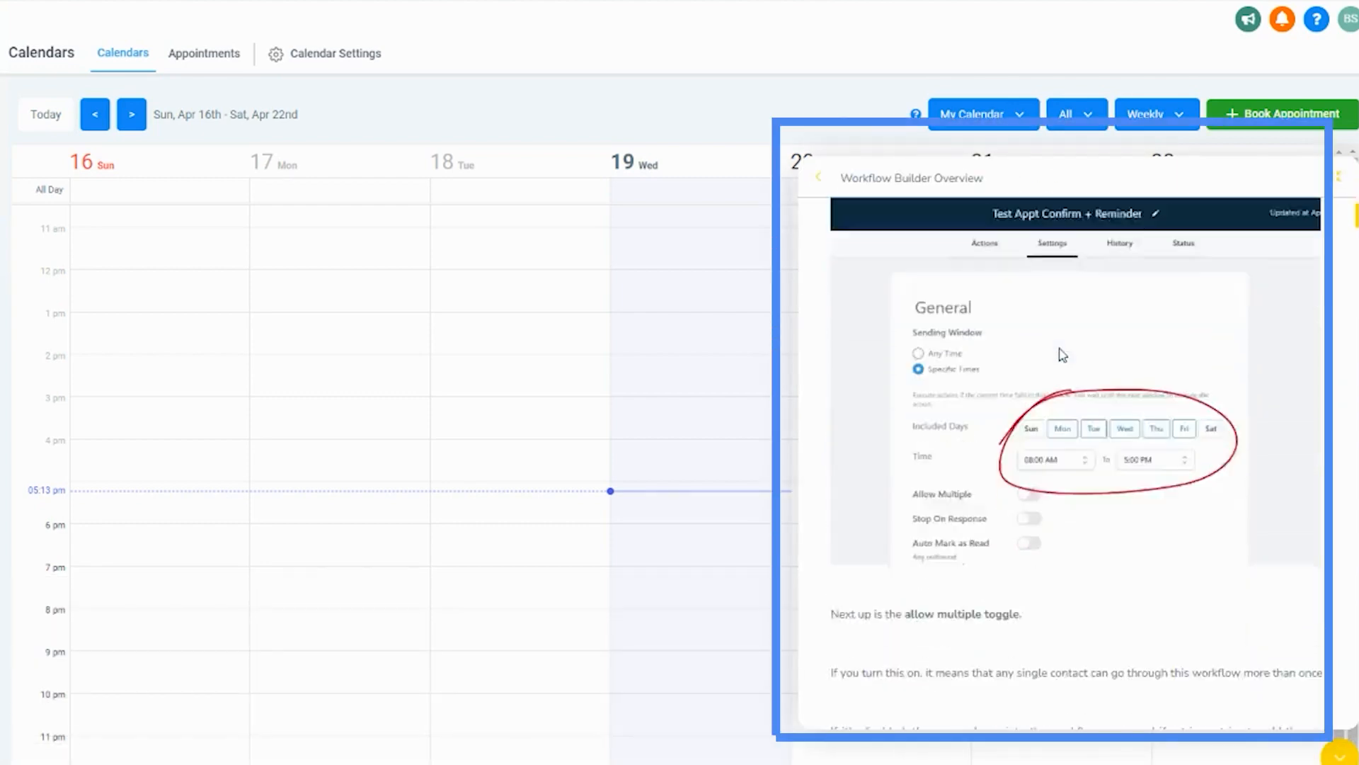
{"action": "scroll", "scroll_direction": "down", "scroll_amount": 3}
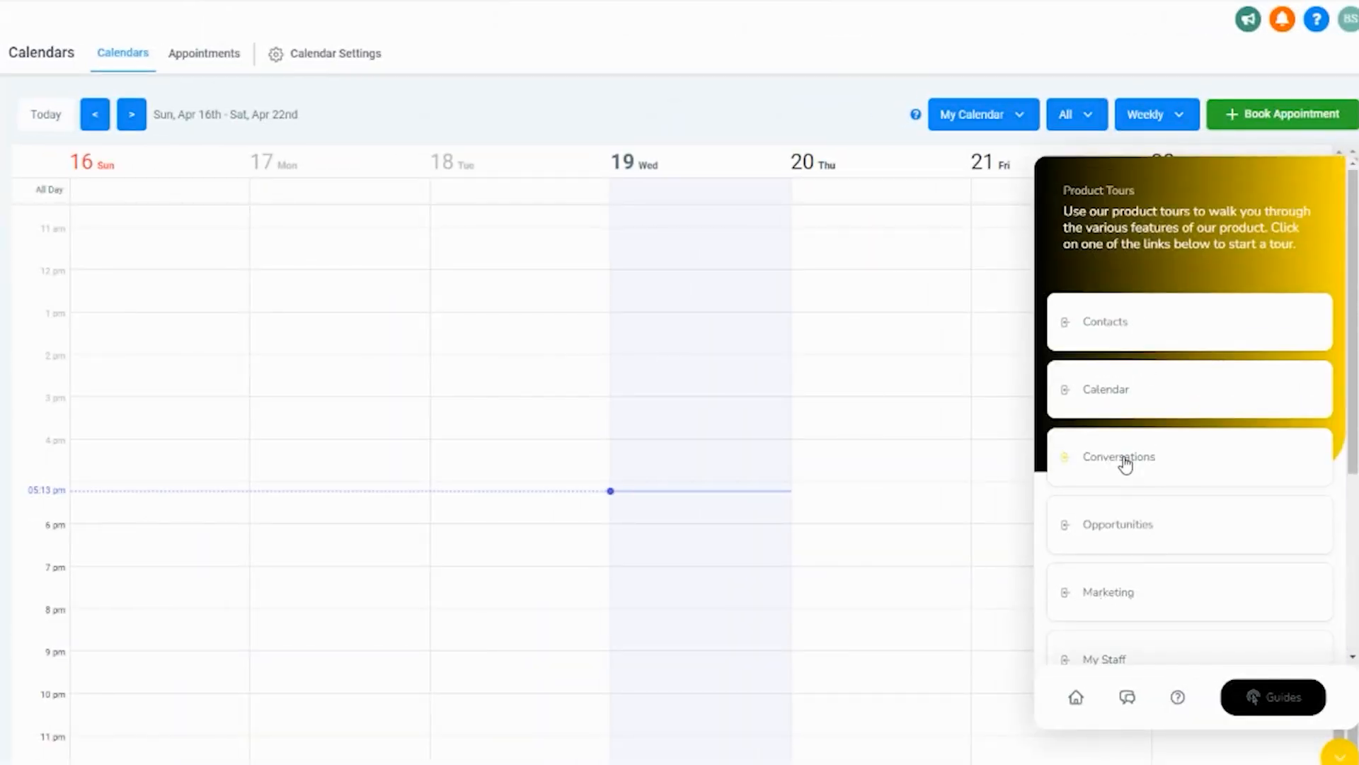
Run the Conversations product tour through its steps, close it, and return the widget to its Welcome To Support home.
{"action": "left_click", "coordinate": [1118, 457]}
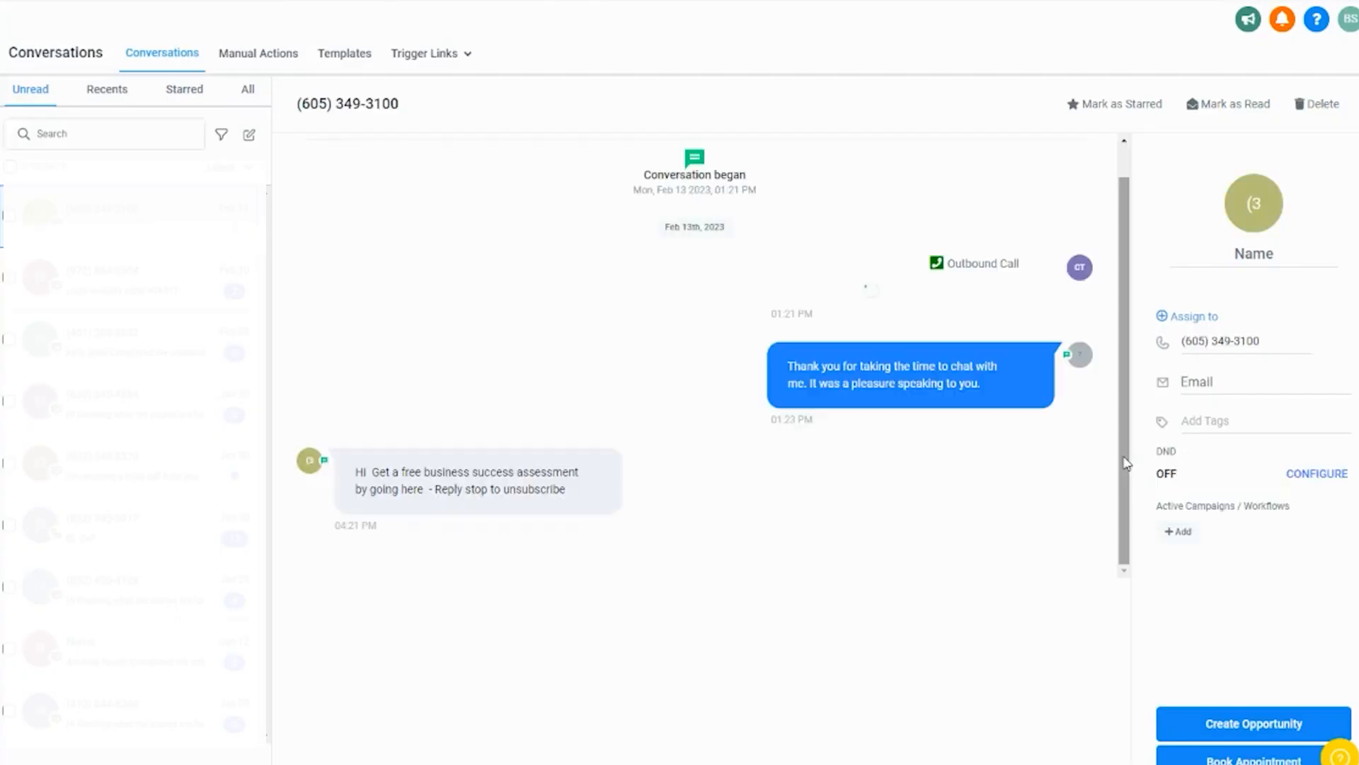
{"action": "left_click", "coordinate": [258, 53]}
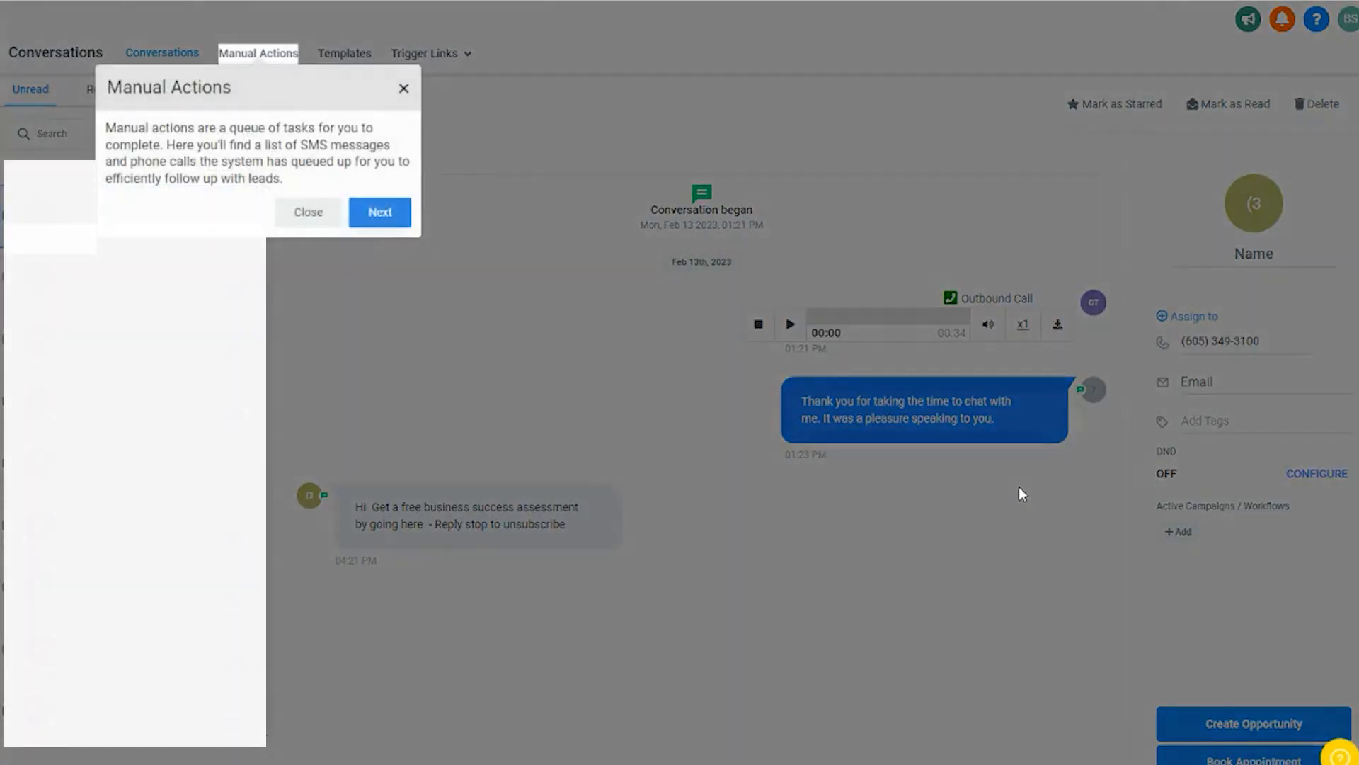
{"action": "left_click", "coordinate": [379, 211]}
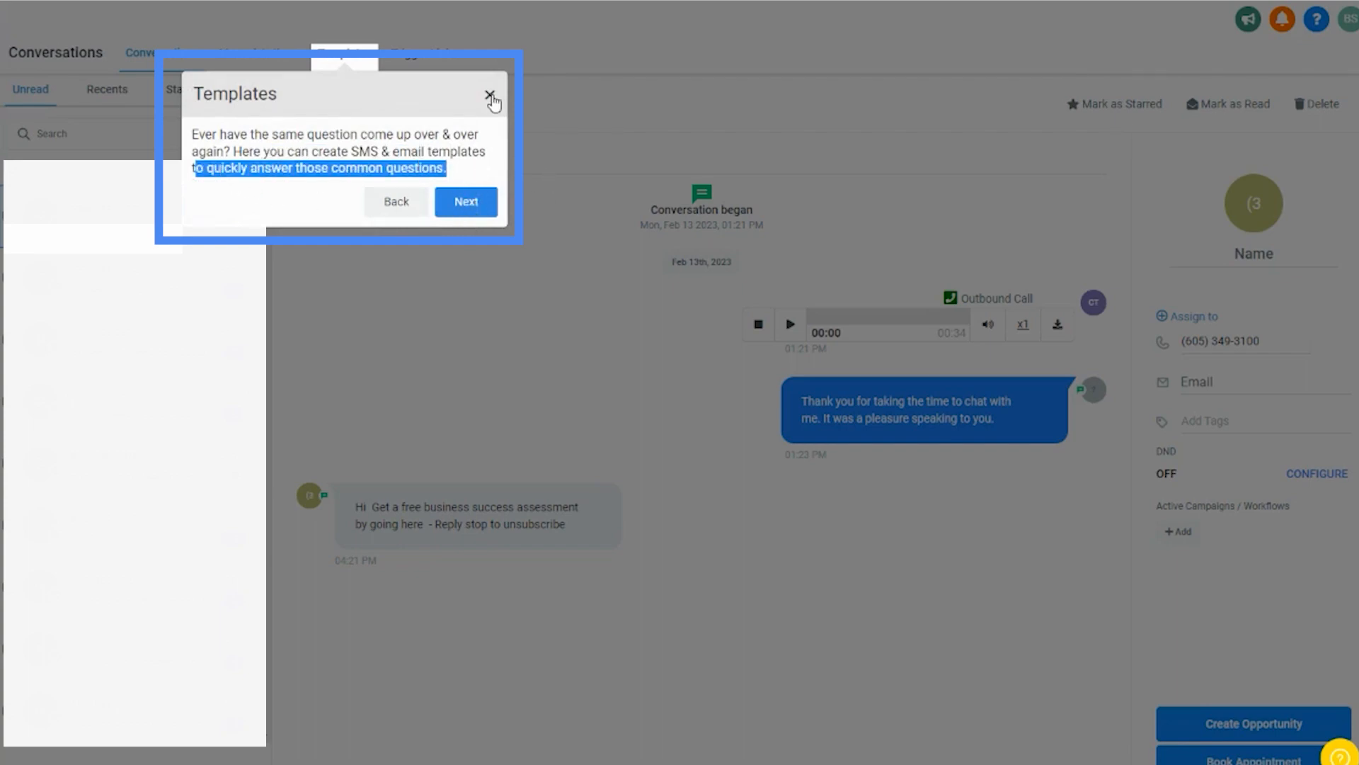
{"action": "left_click", "coordinate": [492, 95]}
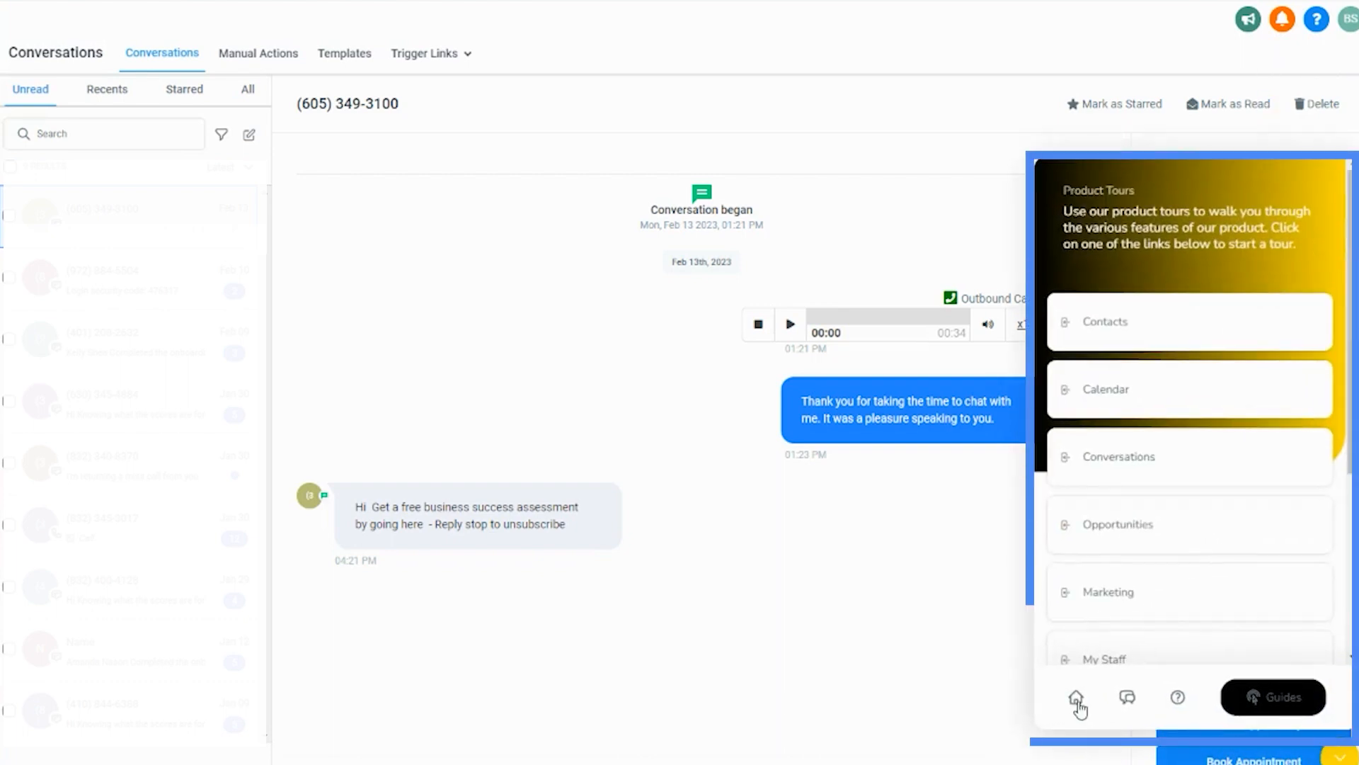
{"action": "left_click", "coordinate": [1076, 696]}
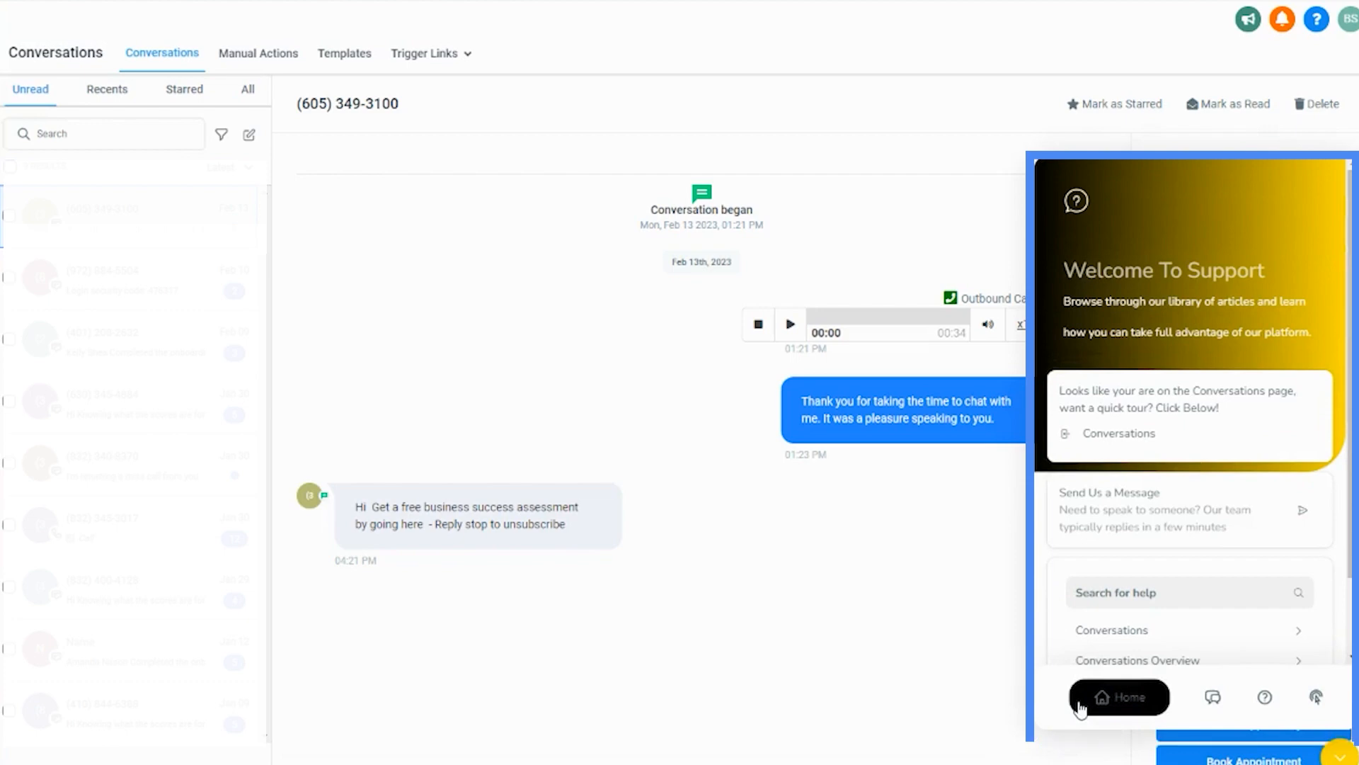